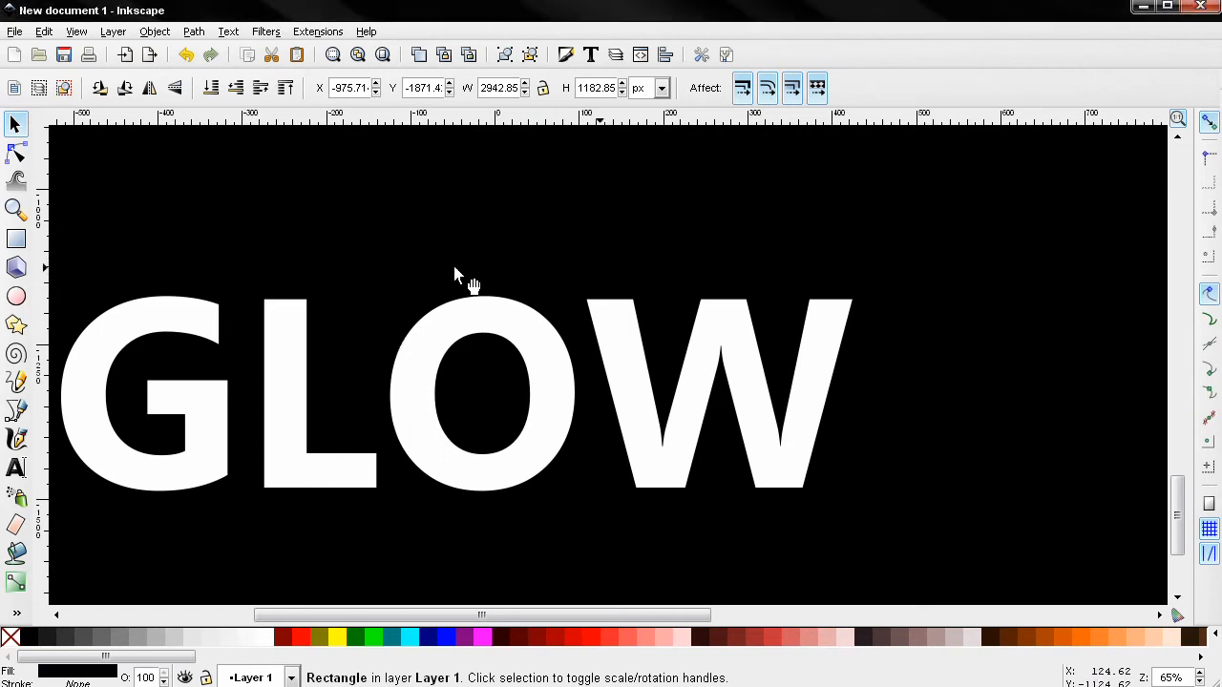
mouse_move(437, 353)
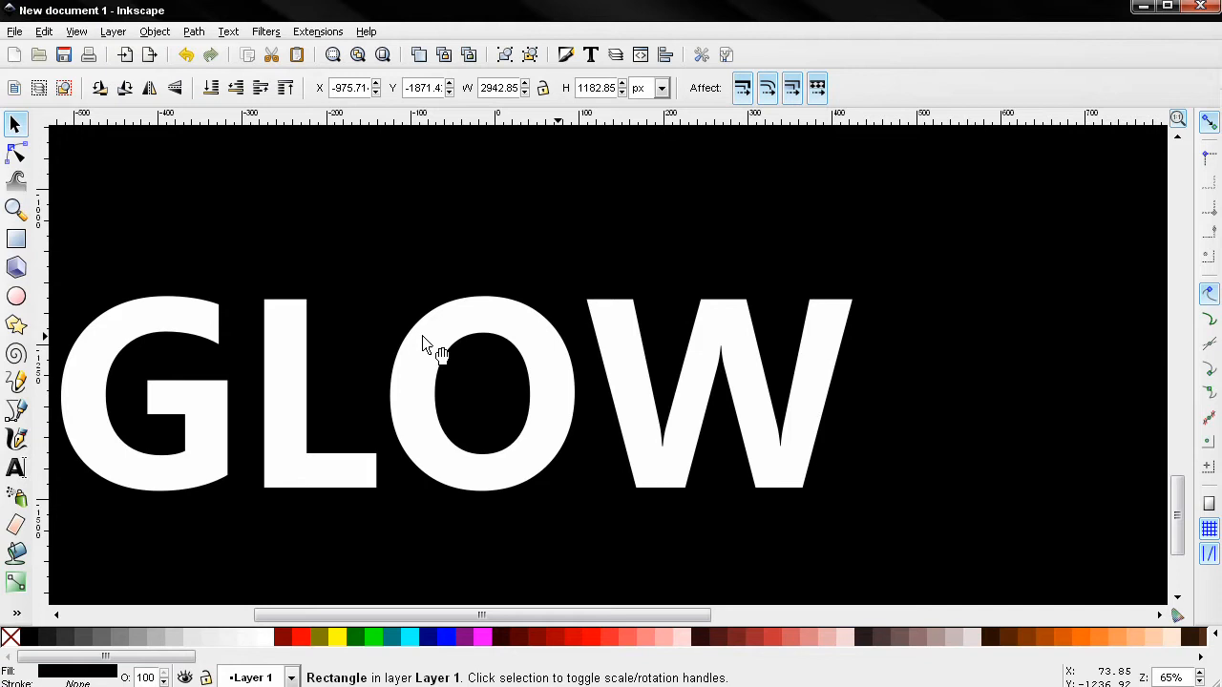
mouse_move(529, 296)
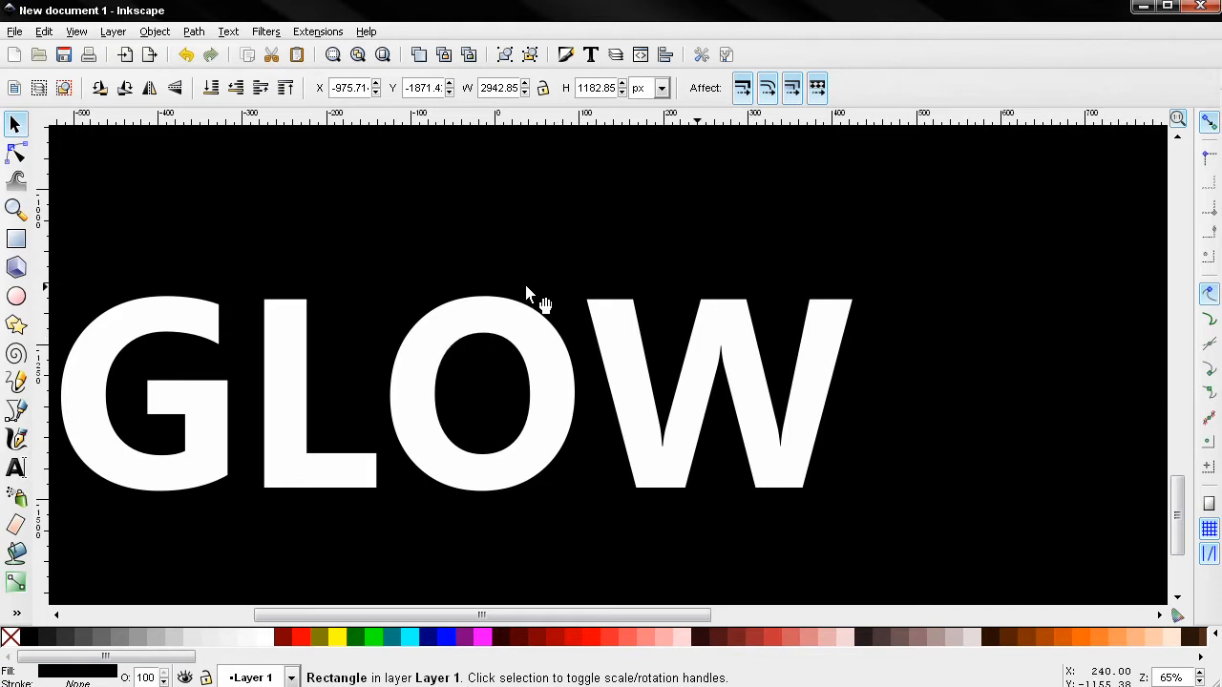
mouse_move(477, 265)
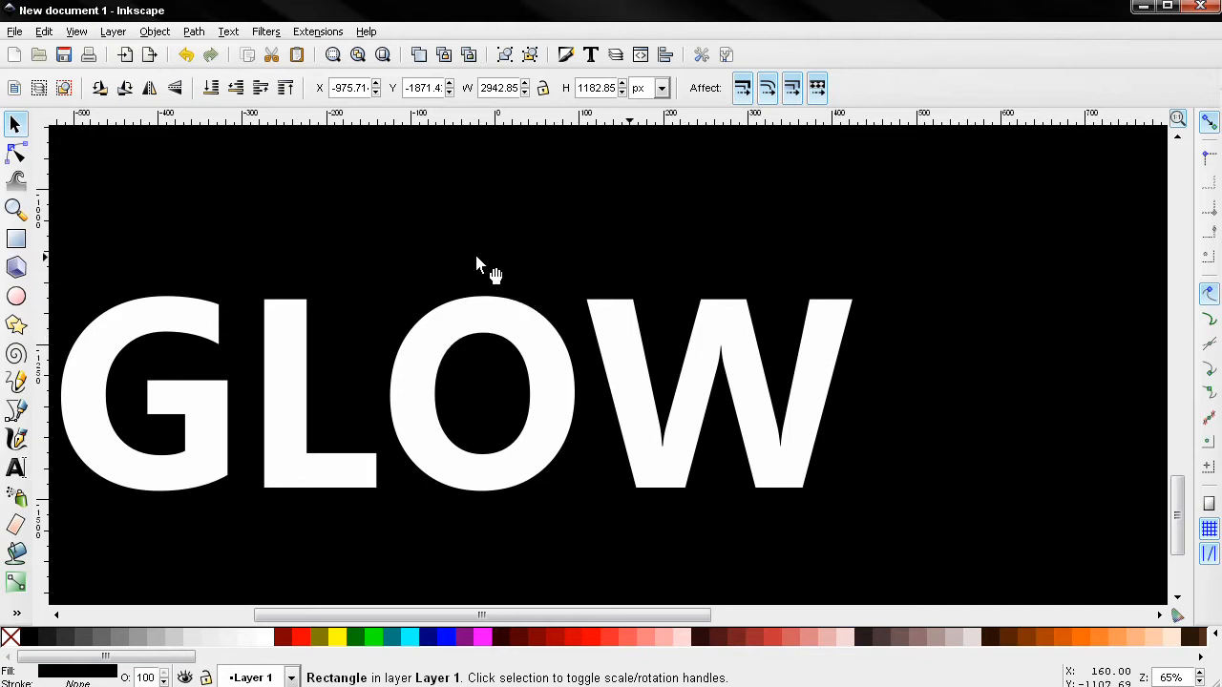
mouse_move(201, 282)
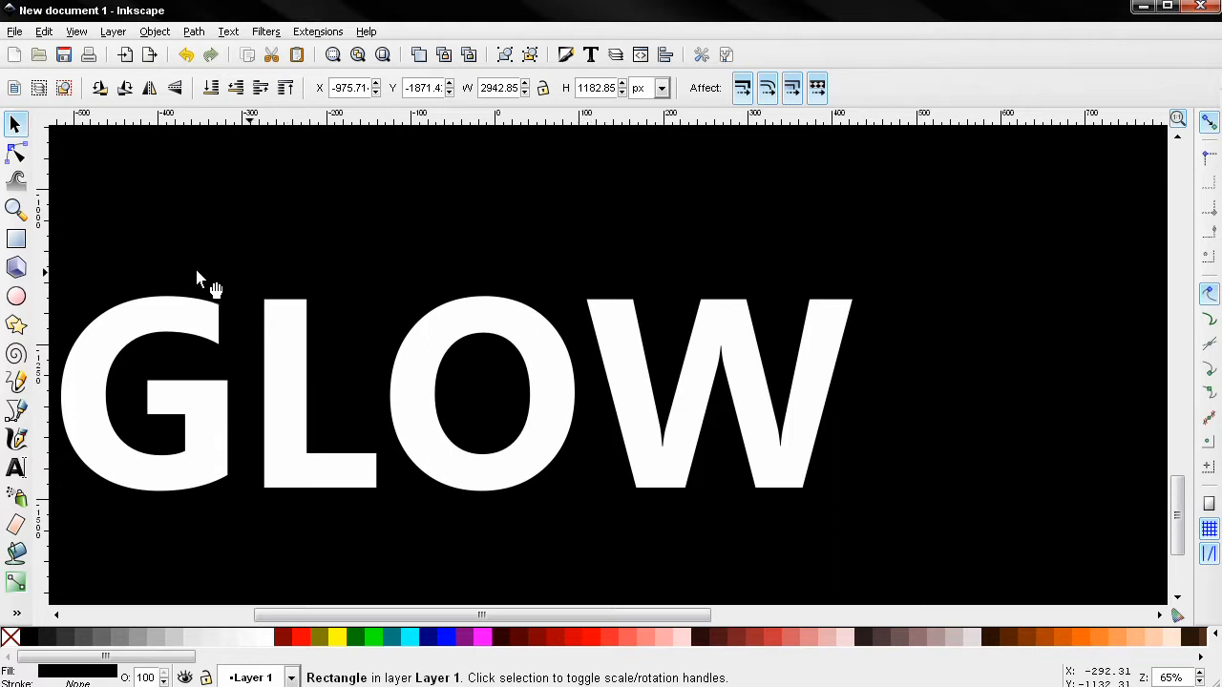
mouse_move(277, 291)
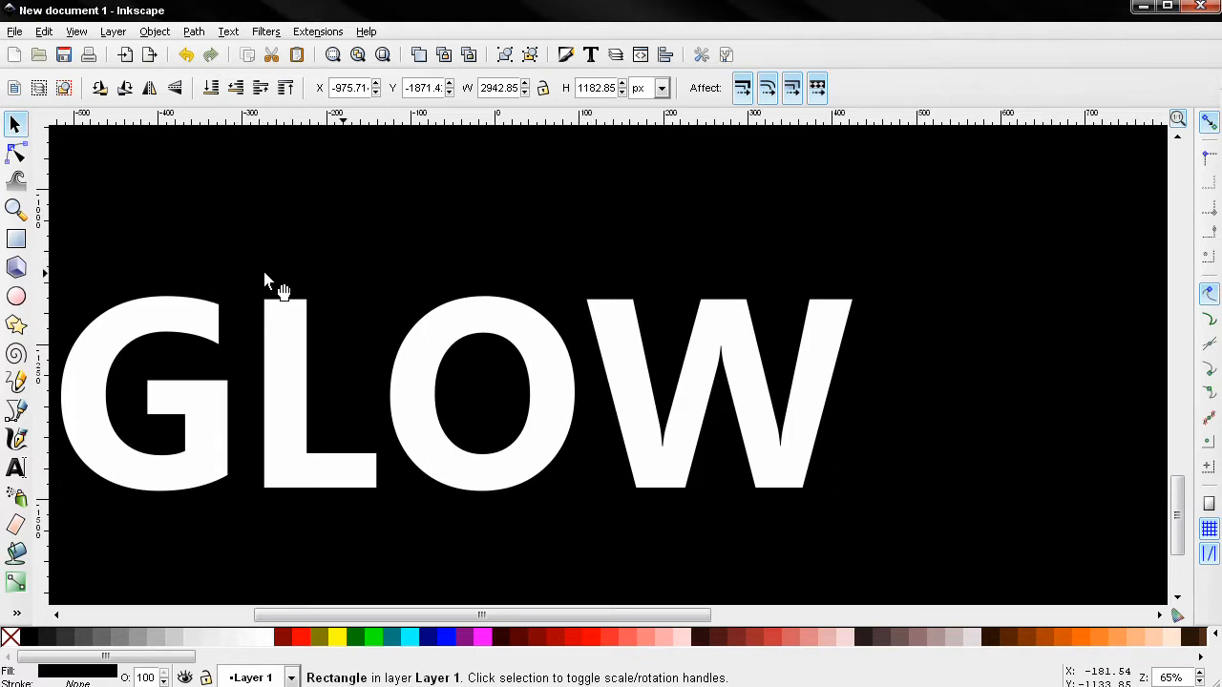
mouse_move(277, 288)
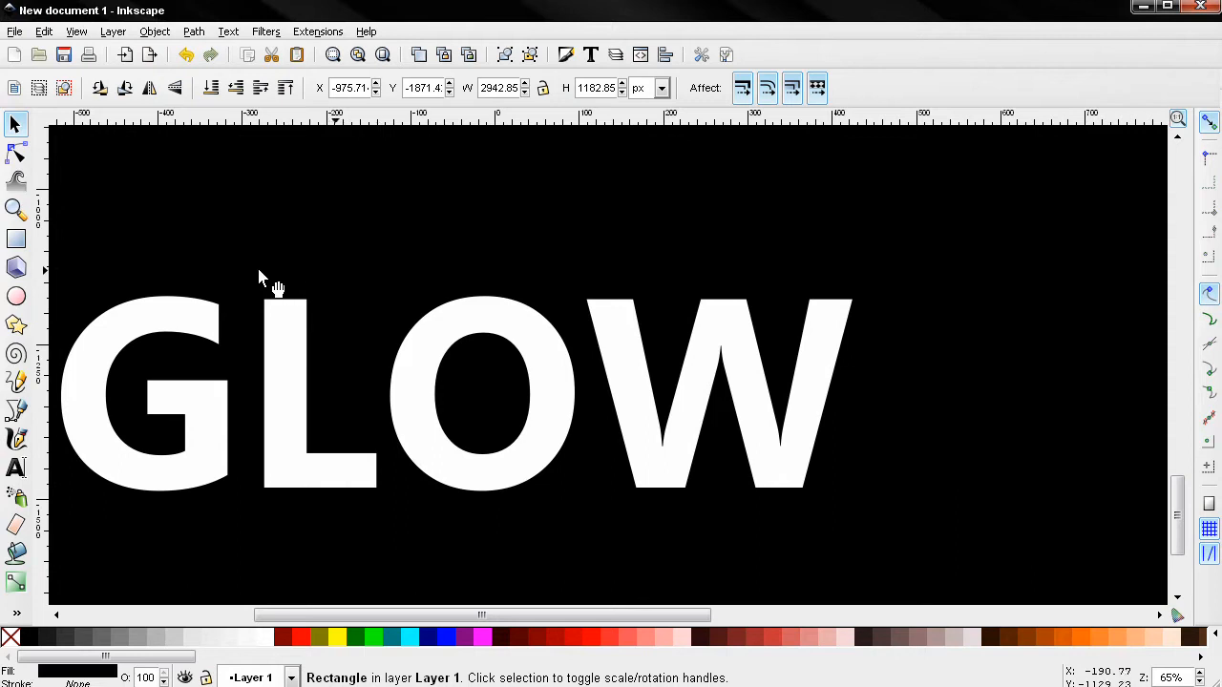
mouse_move(152, 215)
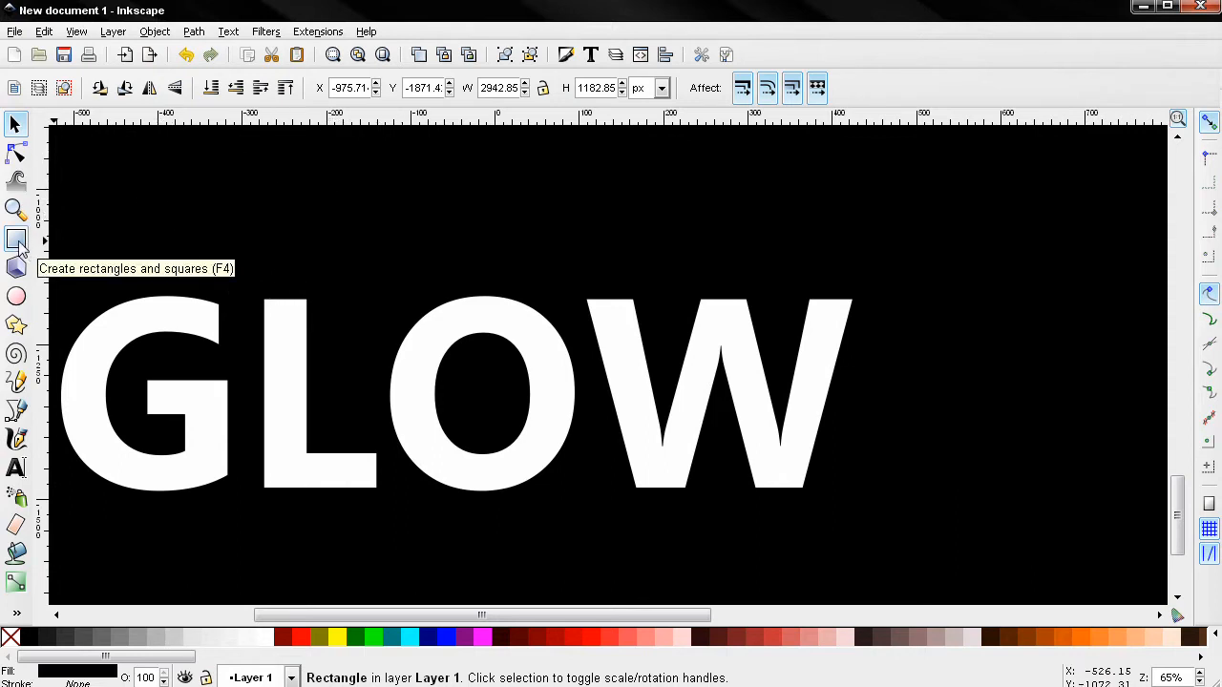
mouse_move(15, 389)
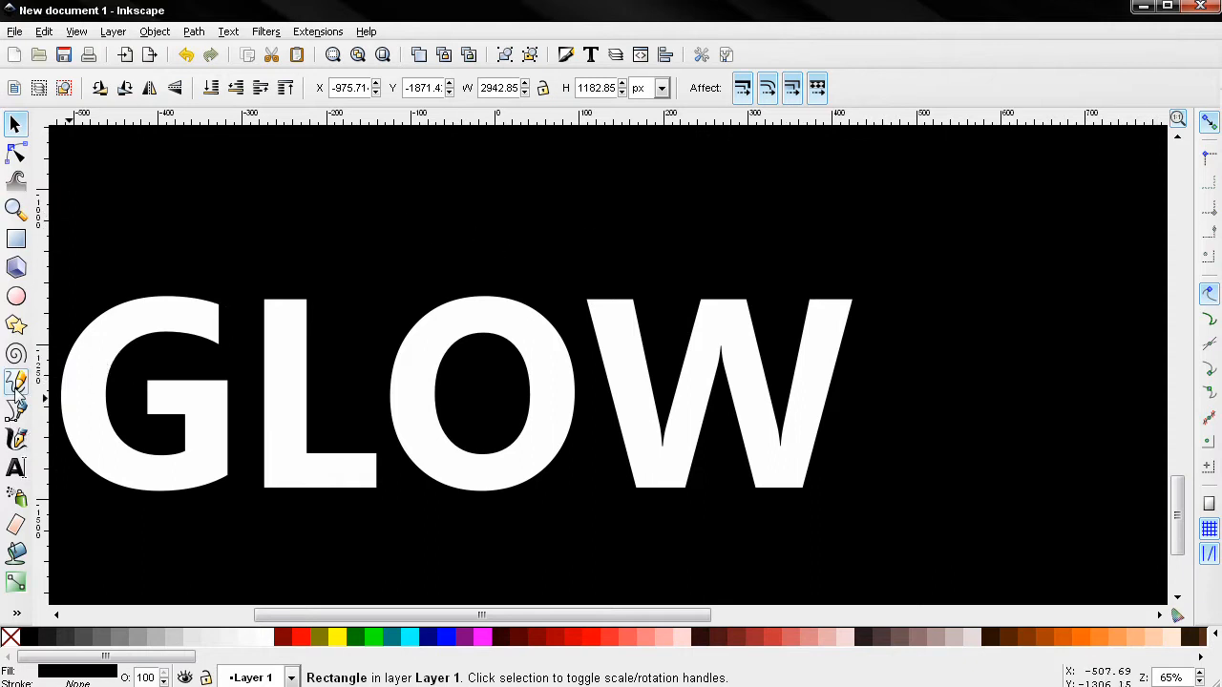
mouse_move(295, 429)
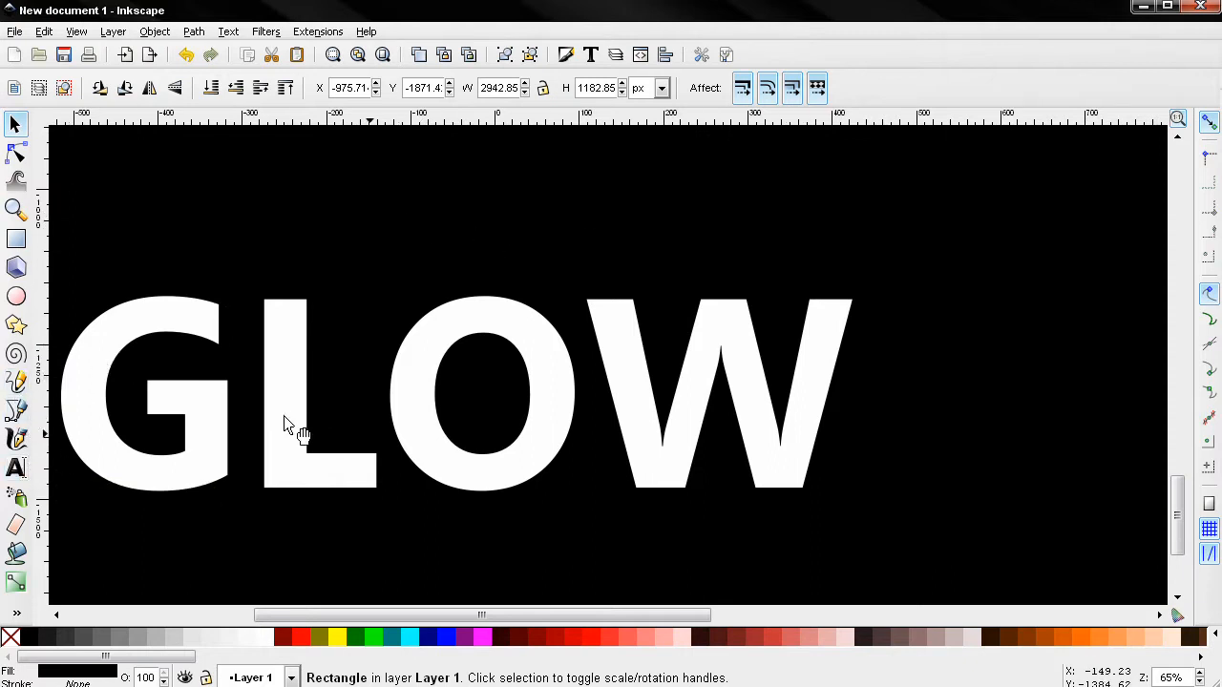
mouse_move(293, 380)
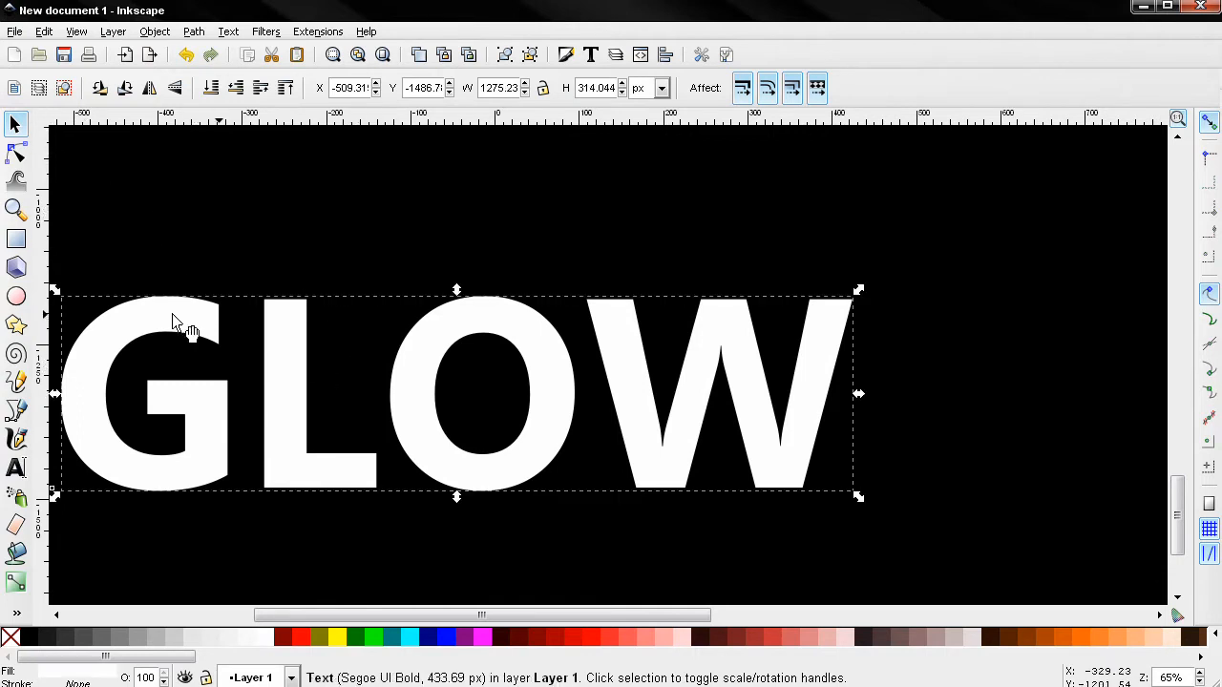
mouse_move(14, 125)
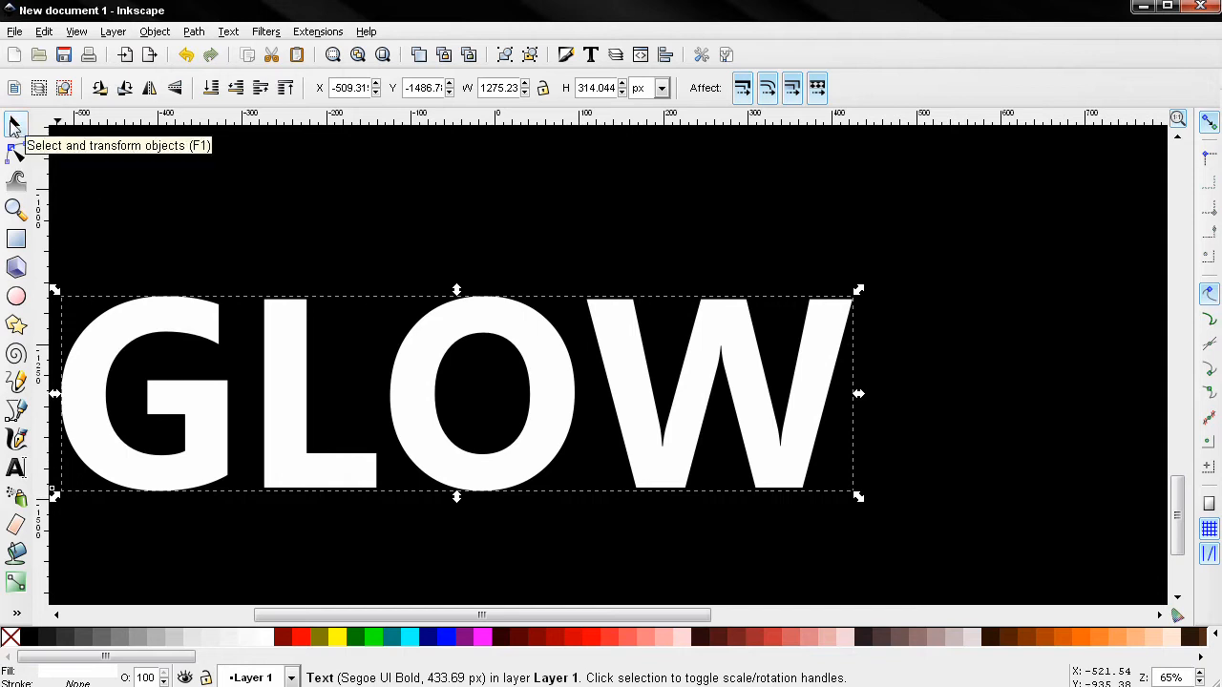
mouse_move(264, 34)
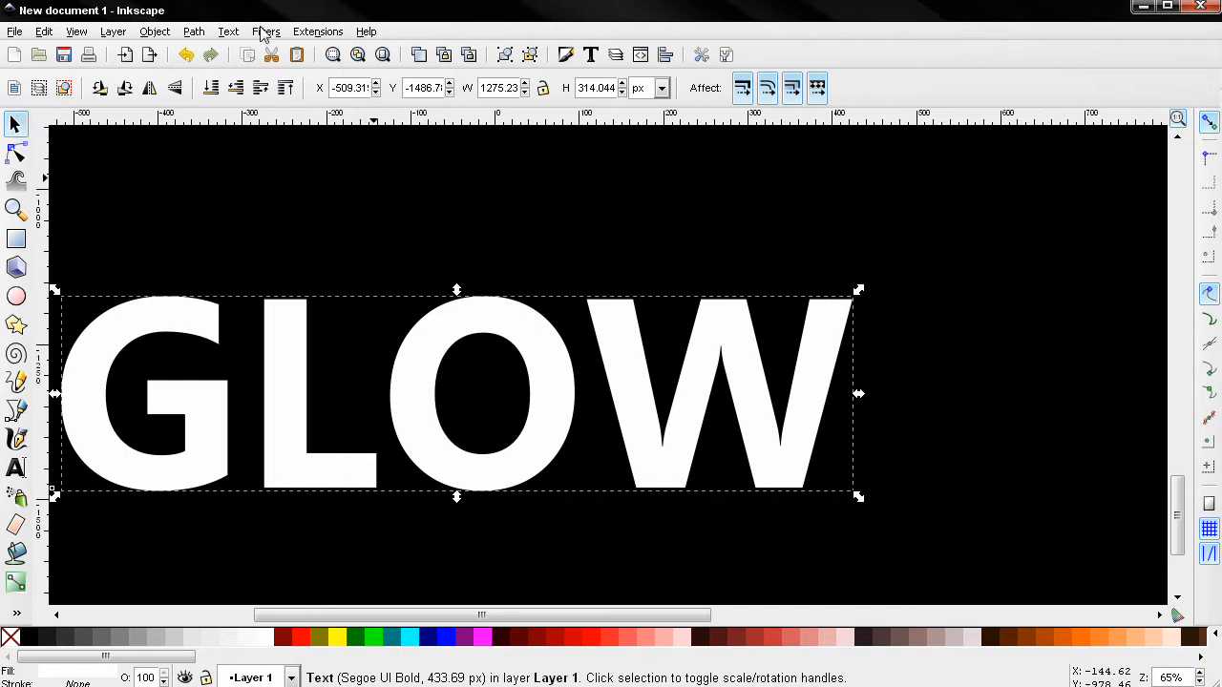
Step: Open the Fill and Stroke settings for the GLOW text, showing white fill and zero blur
left_click(265, 31)
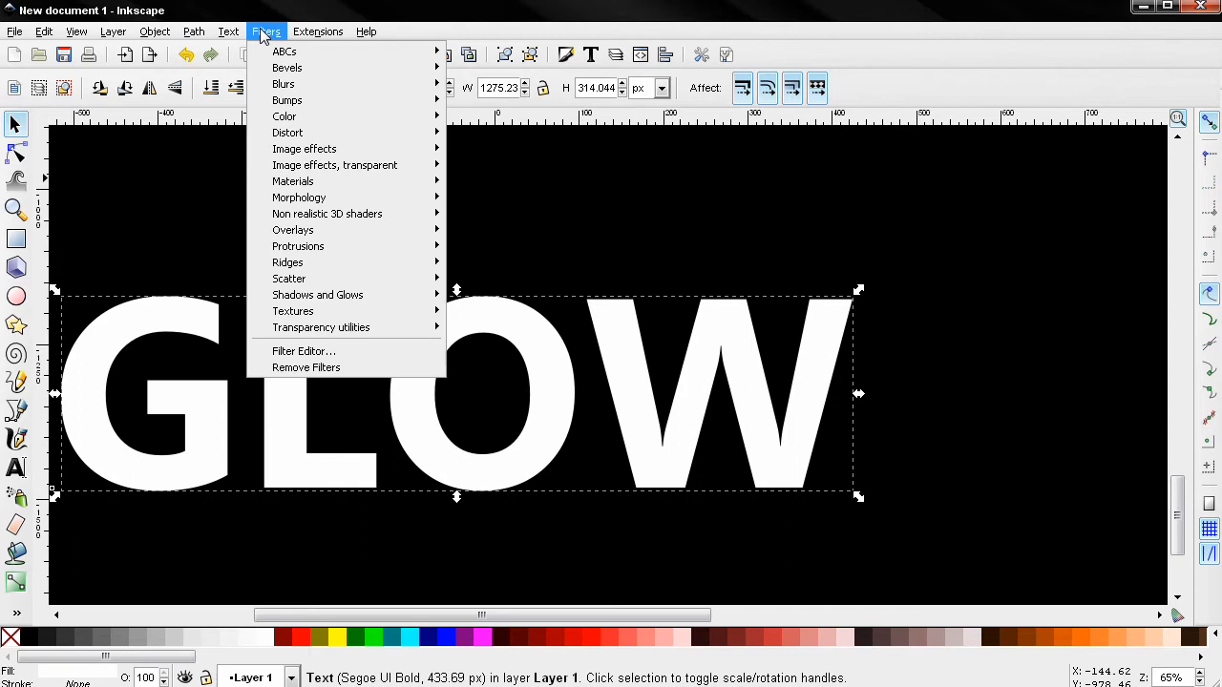
mouse_move(318, 294)
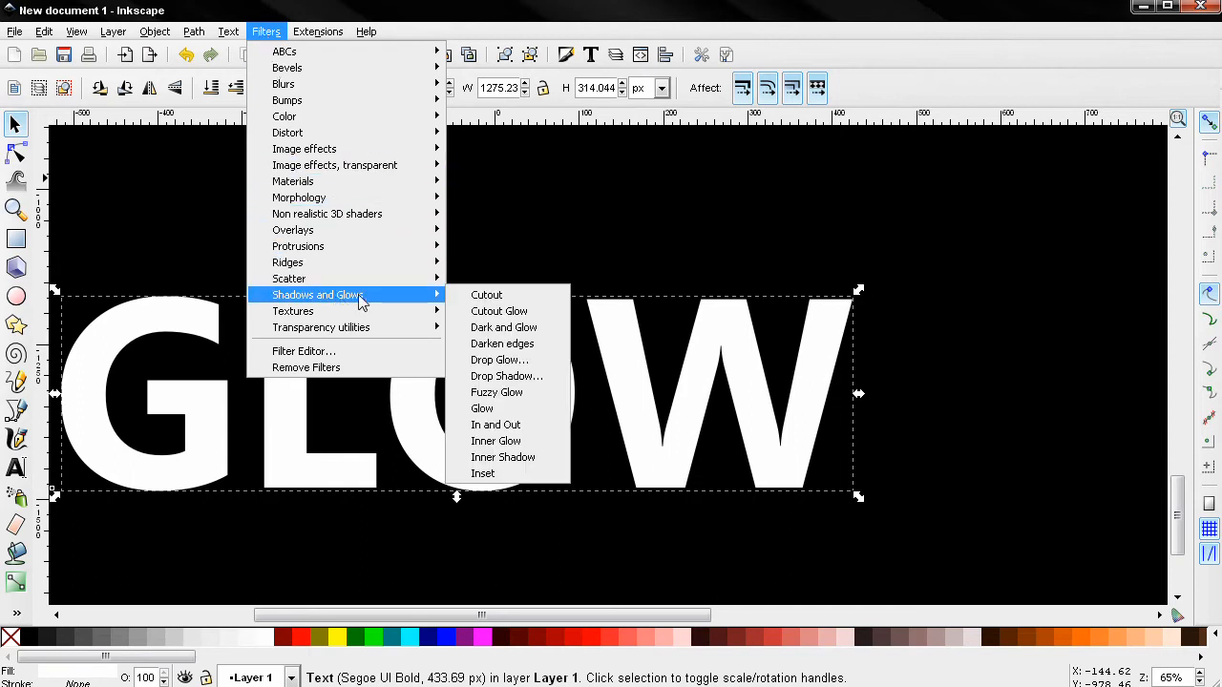
mouse_move(500, 360)
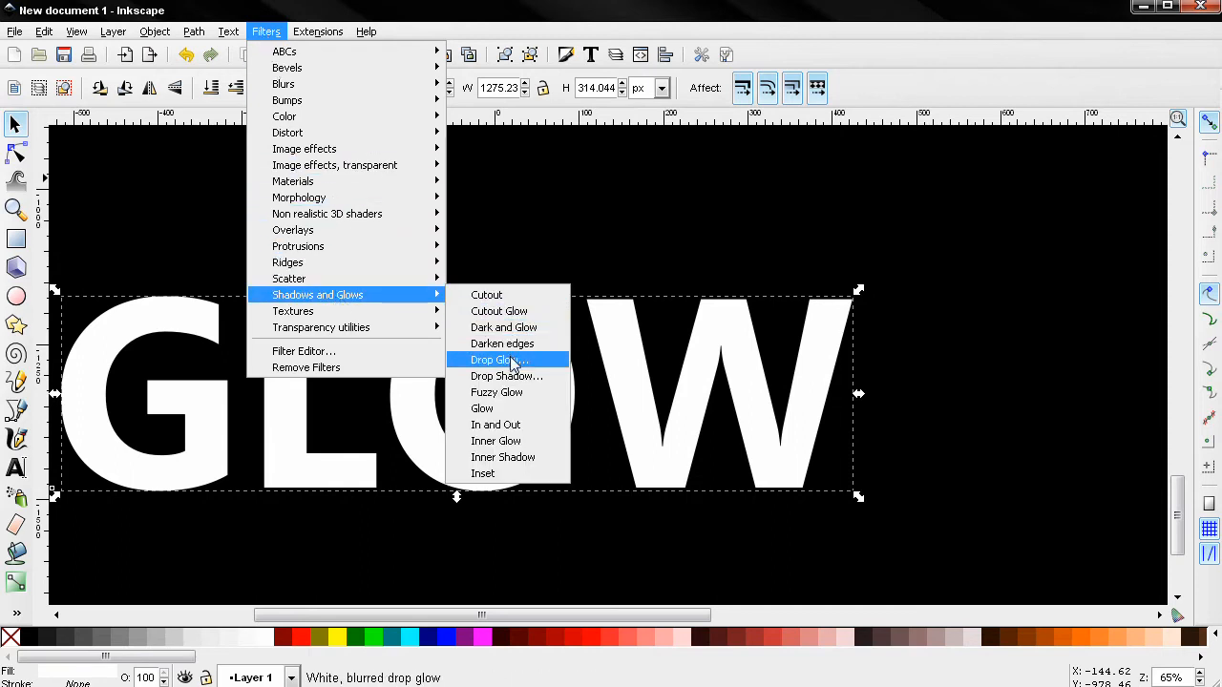
mouse_move(496, 440)
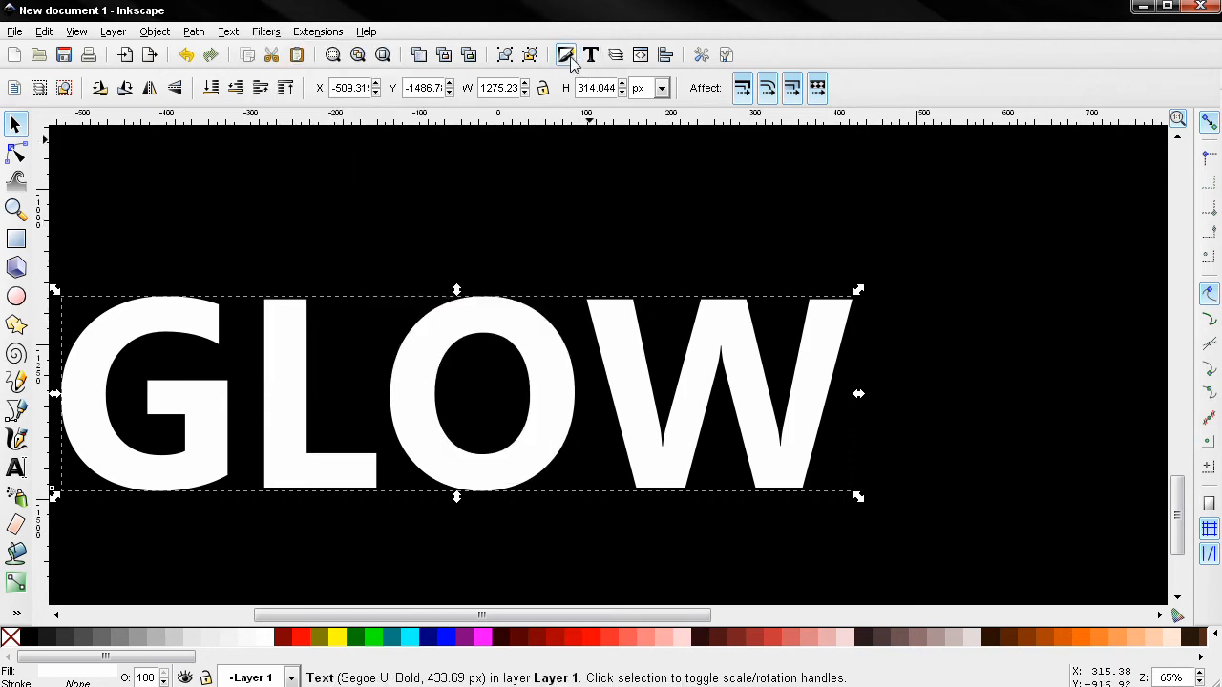
left_click(565, 54)
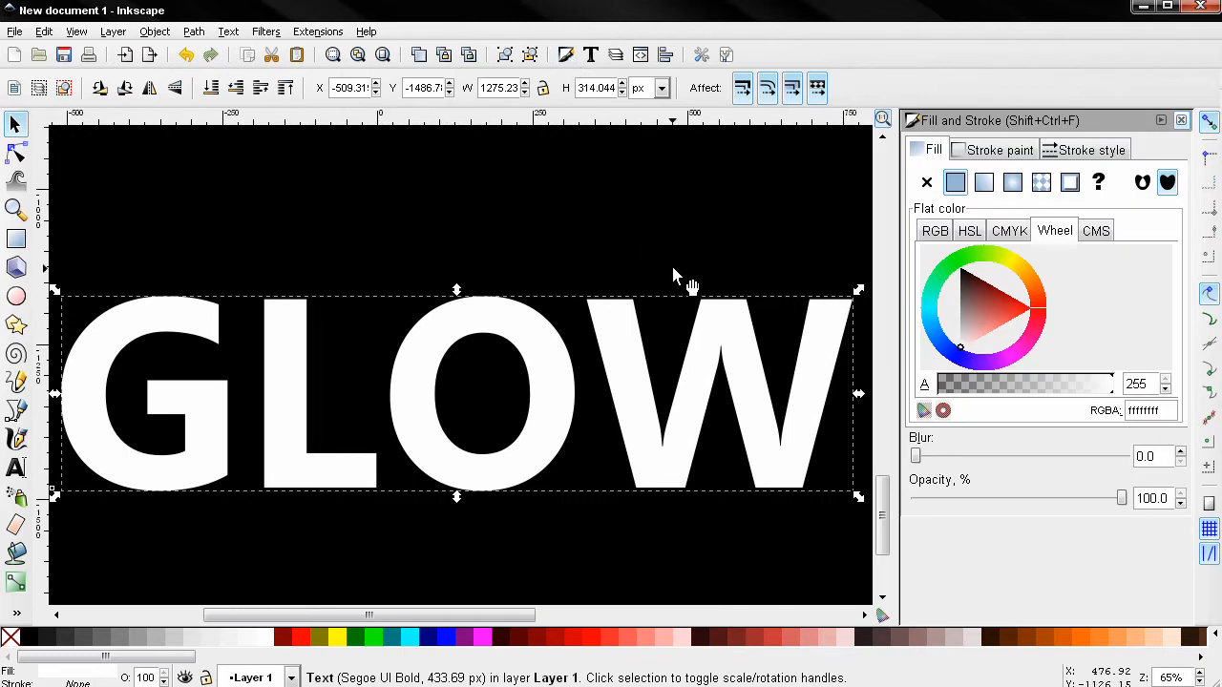
mouse_move(676, 286)
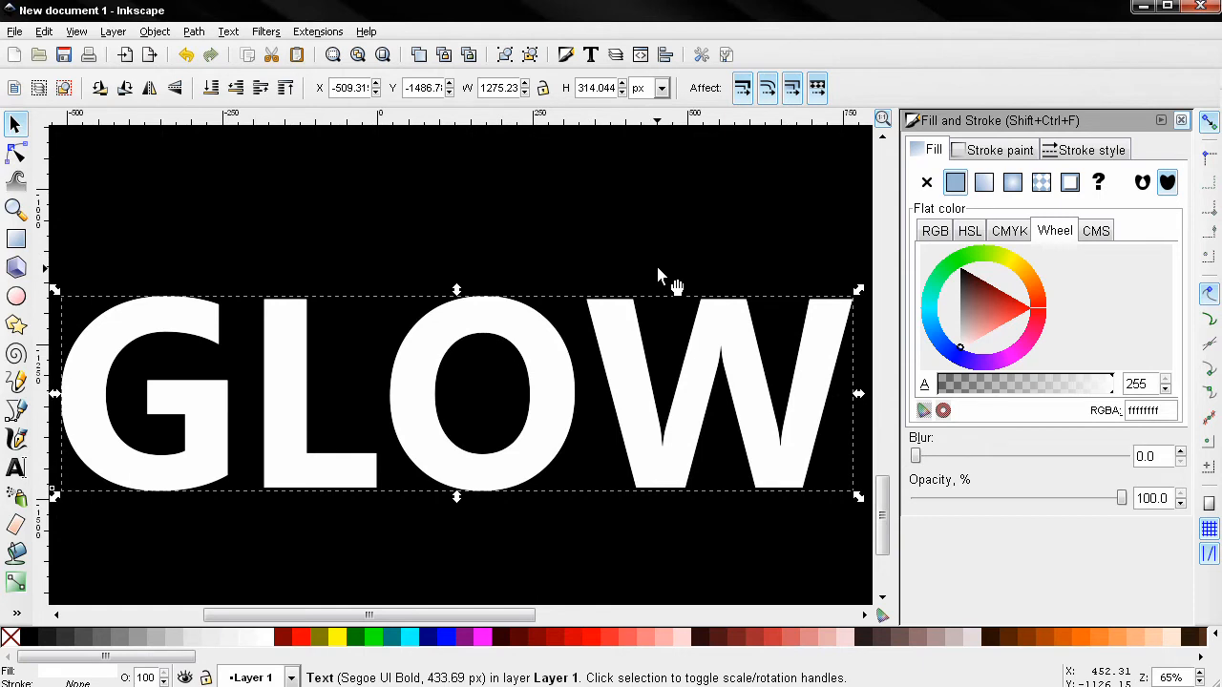
mouse_move(236, 88)
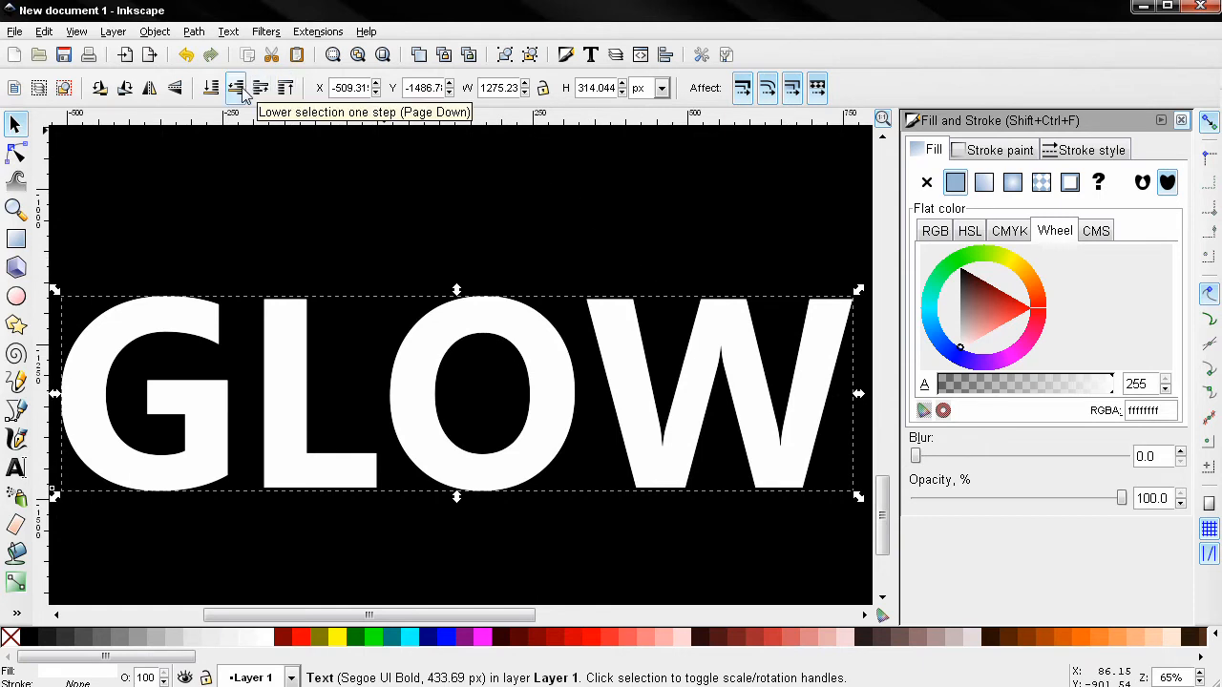
mouse_move(668, 258)
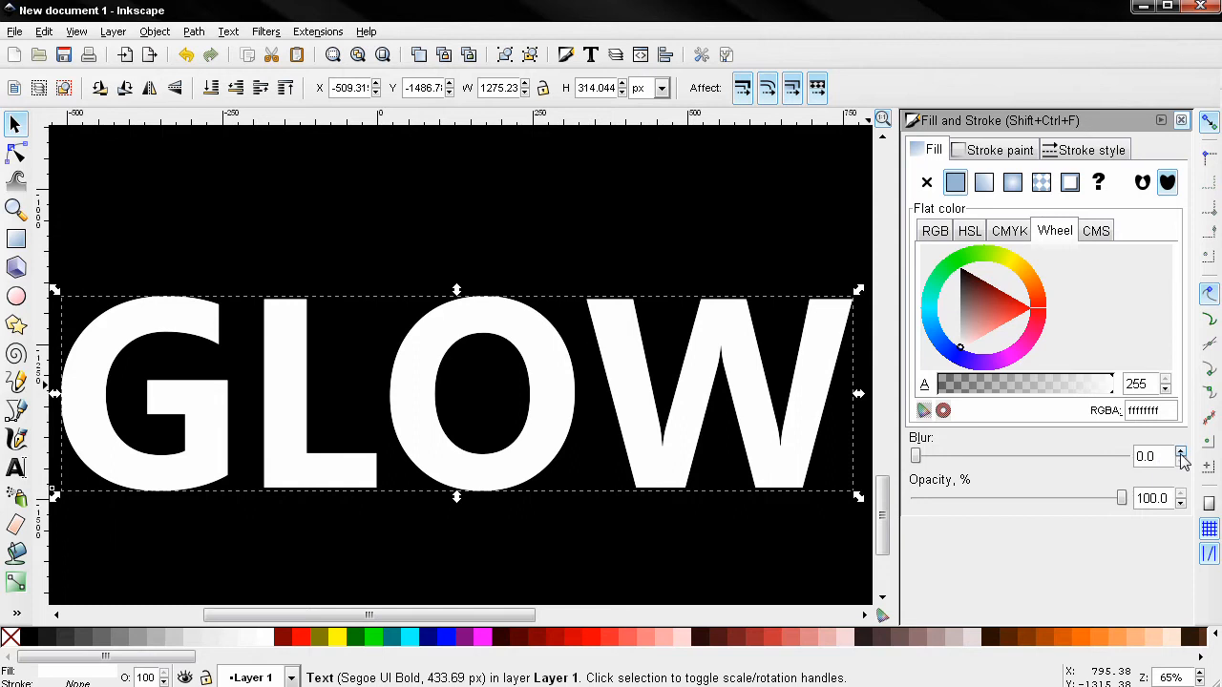
Step: Raise the GLOW copy's blur to 5 and lower its opacity to about 84%
left_click(1182, 451)
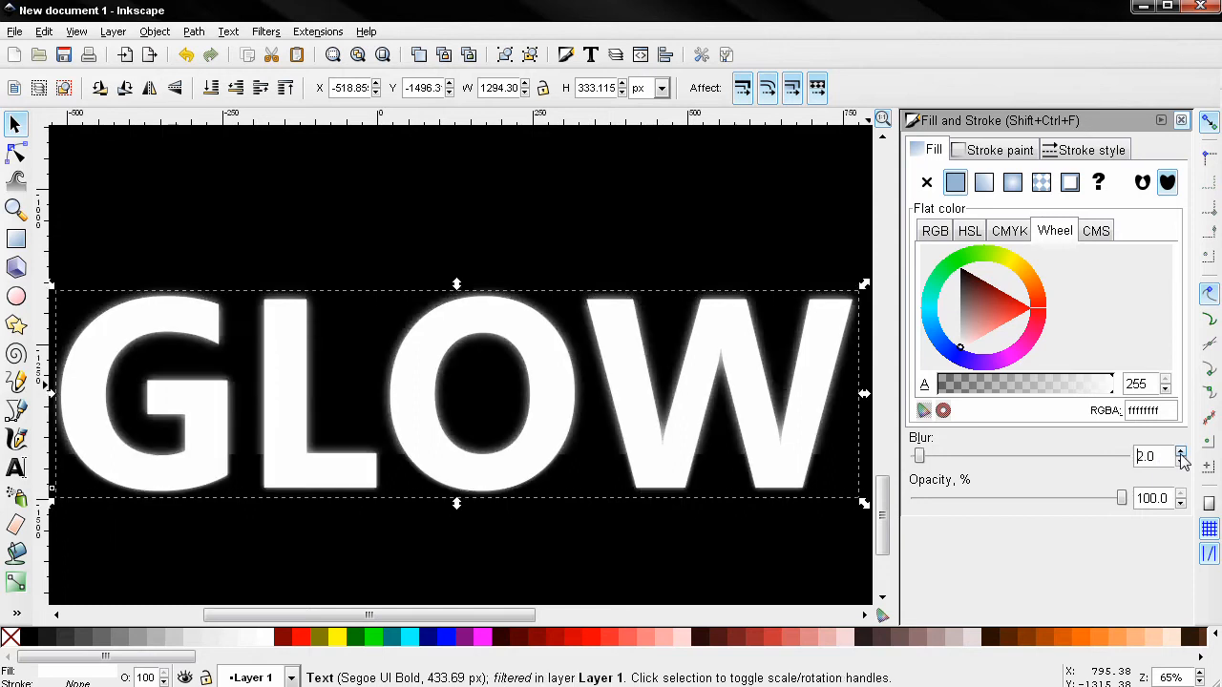
left_click(1180, 450)
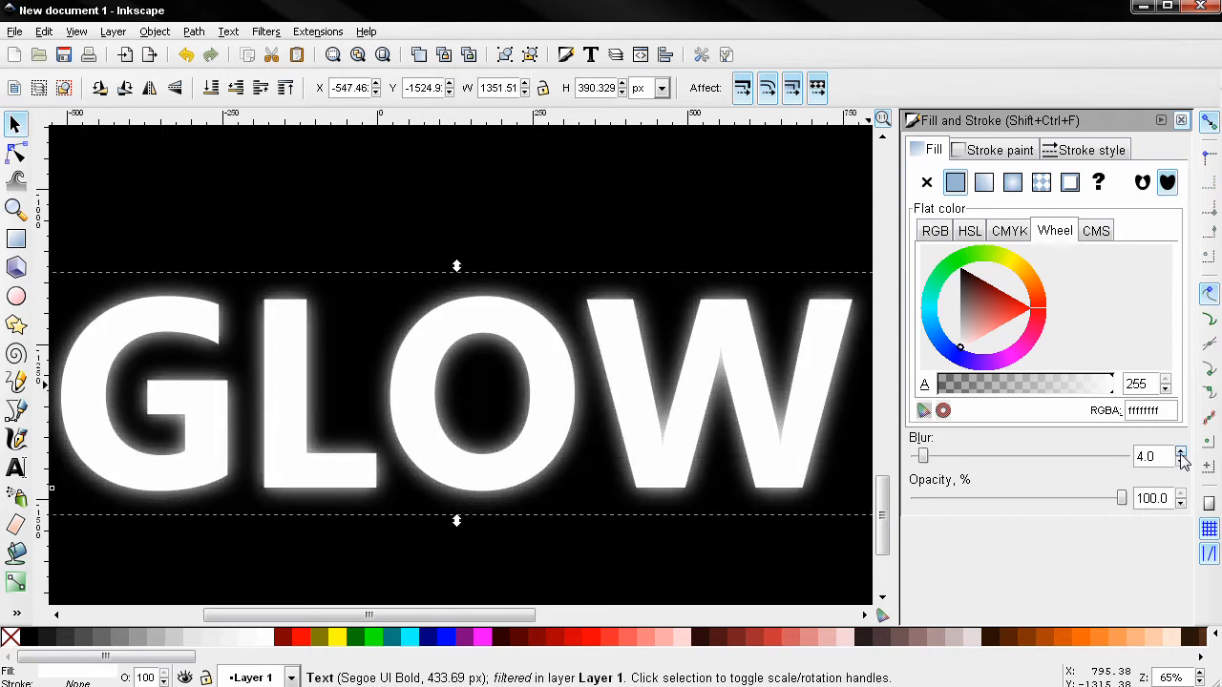
left_click(1180, 451)
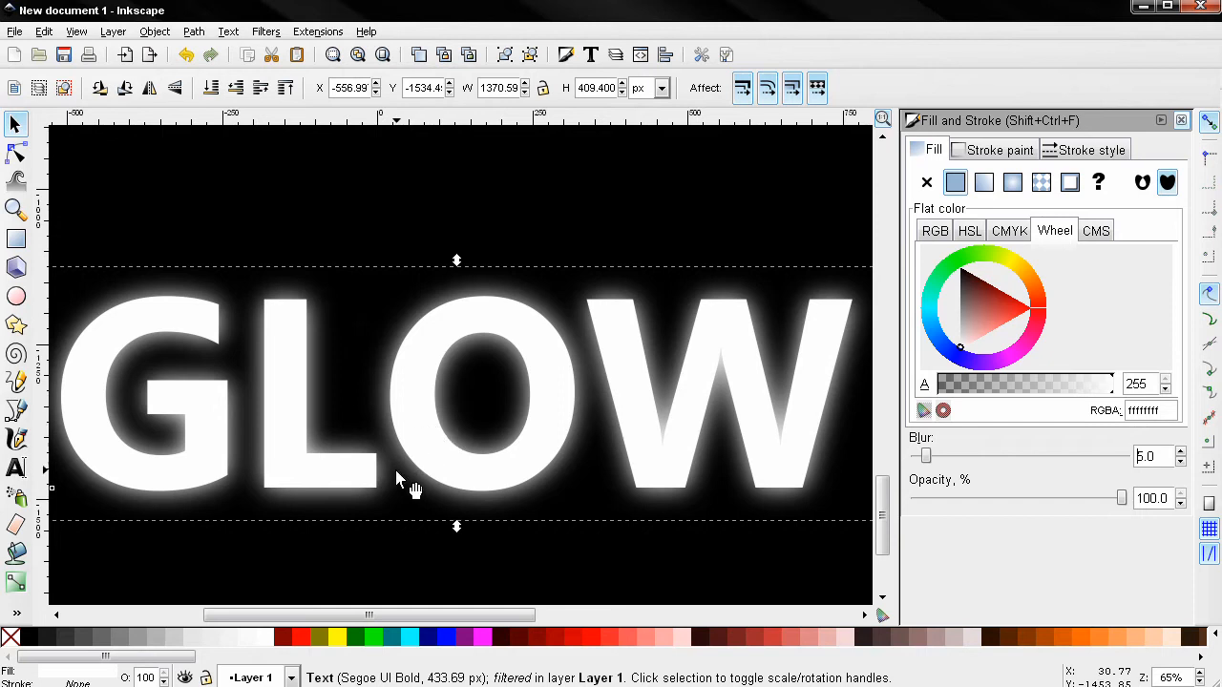
mouse_move(457, 461)
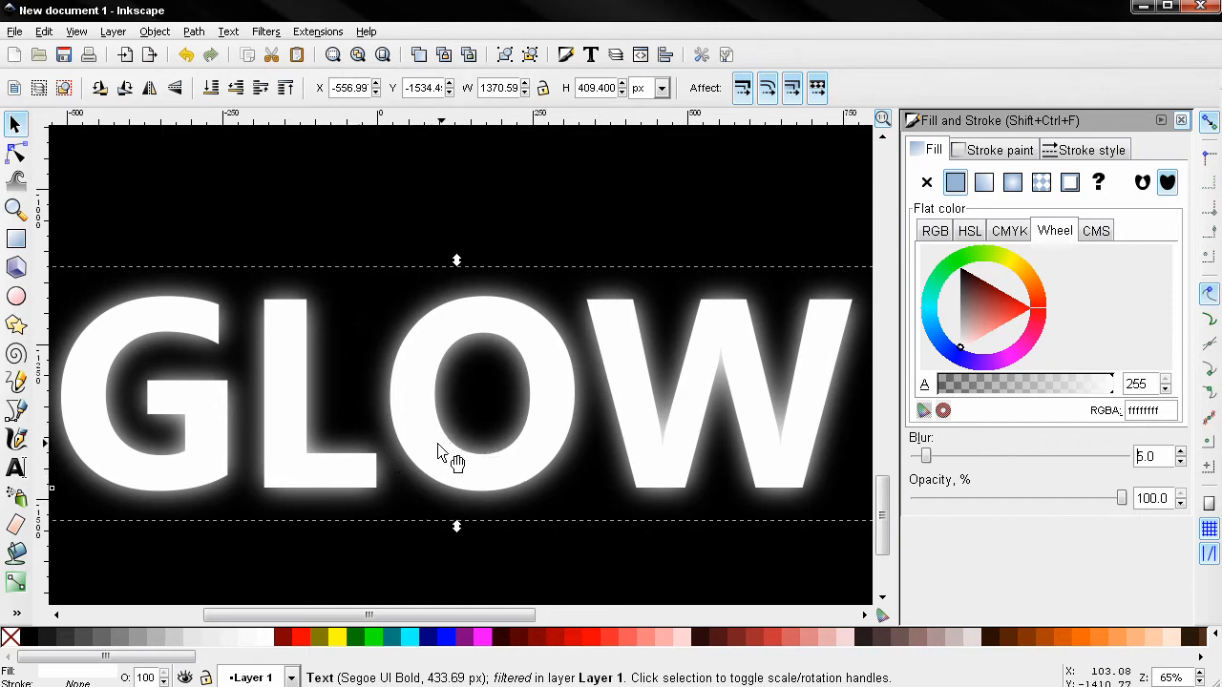
mouse_move(490, 368)
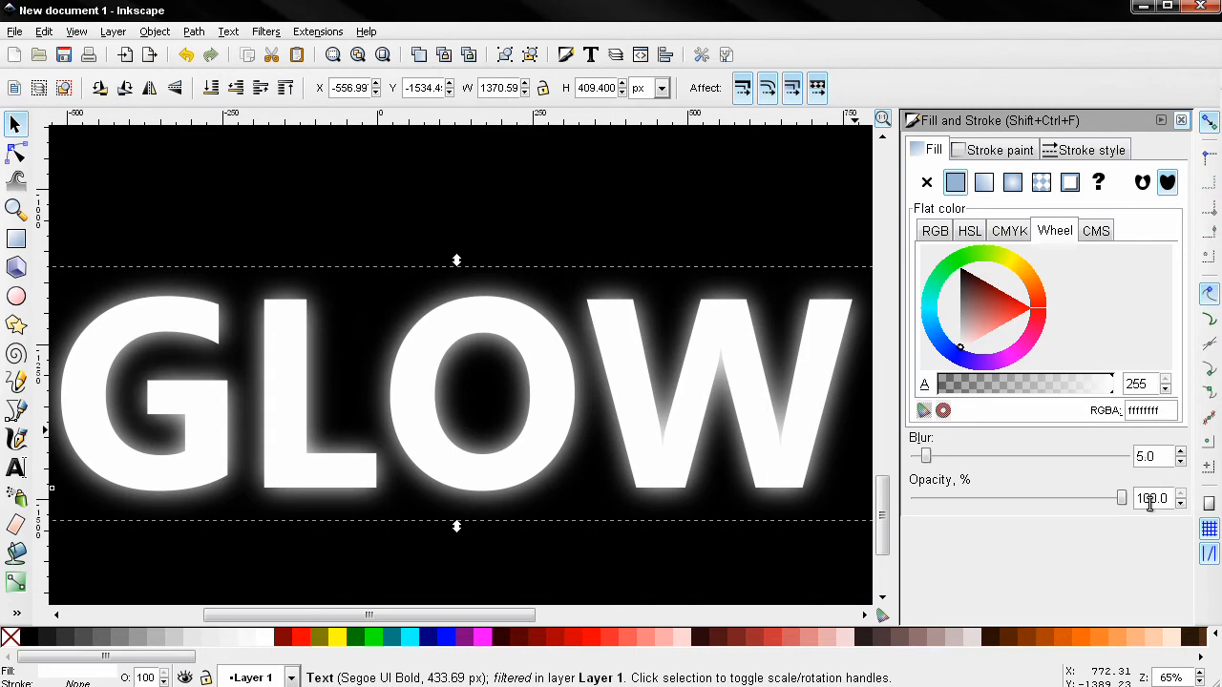
left_click_drag(1121, 498, 1088, 497)
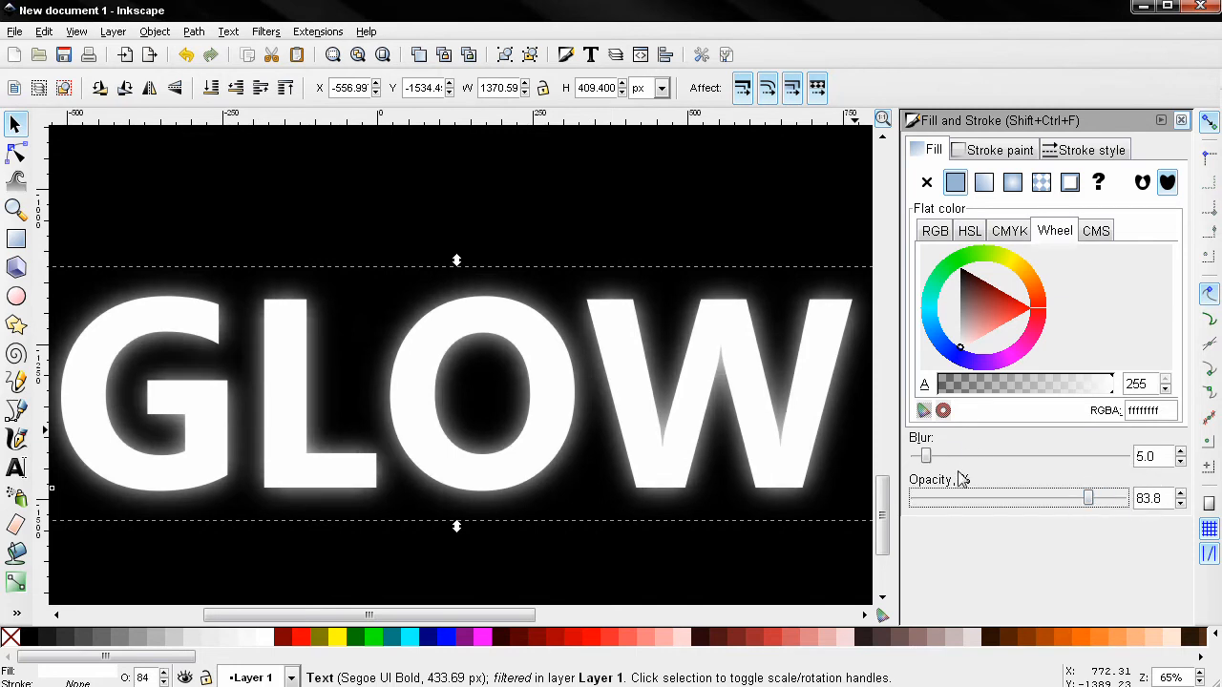
mouse_move(411, 638)
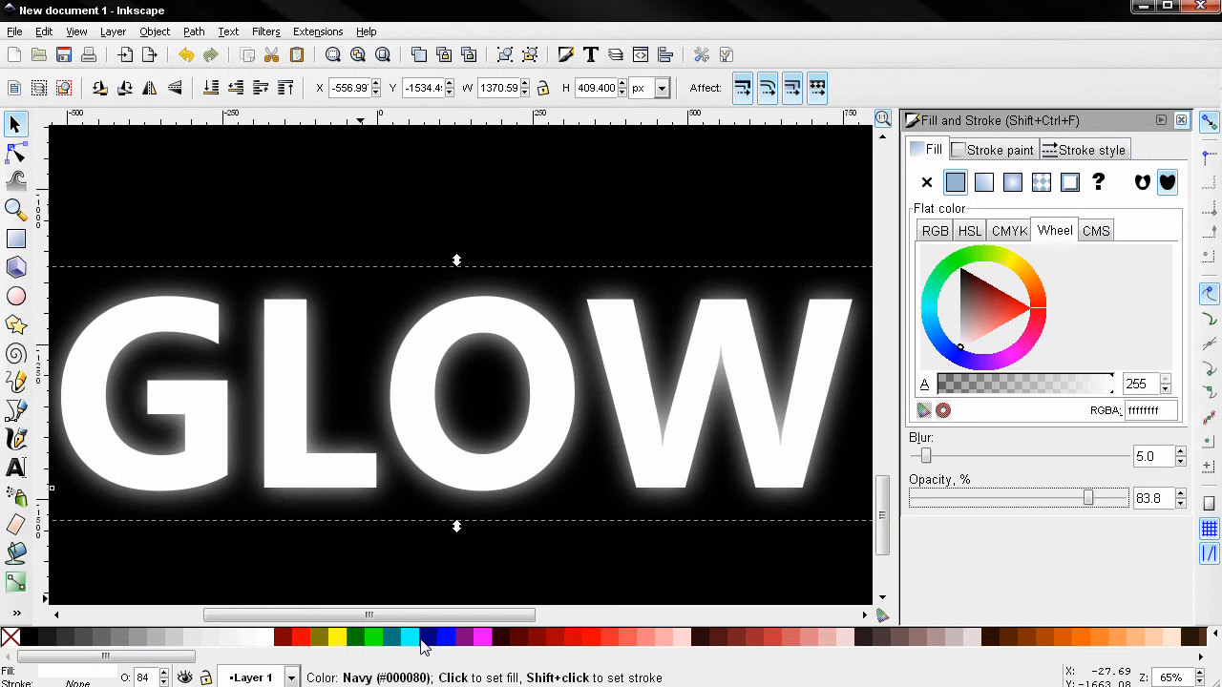
Step: Fill the blurred GLOW copy with the cyan palette swatch
left_click(409, 637)
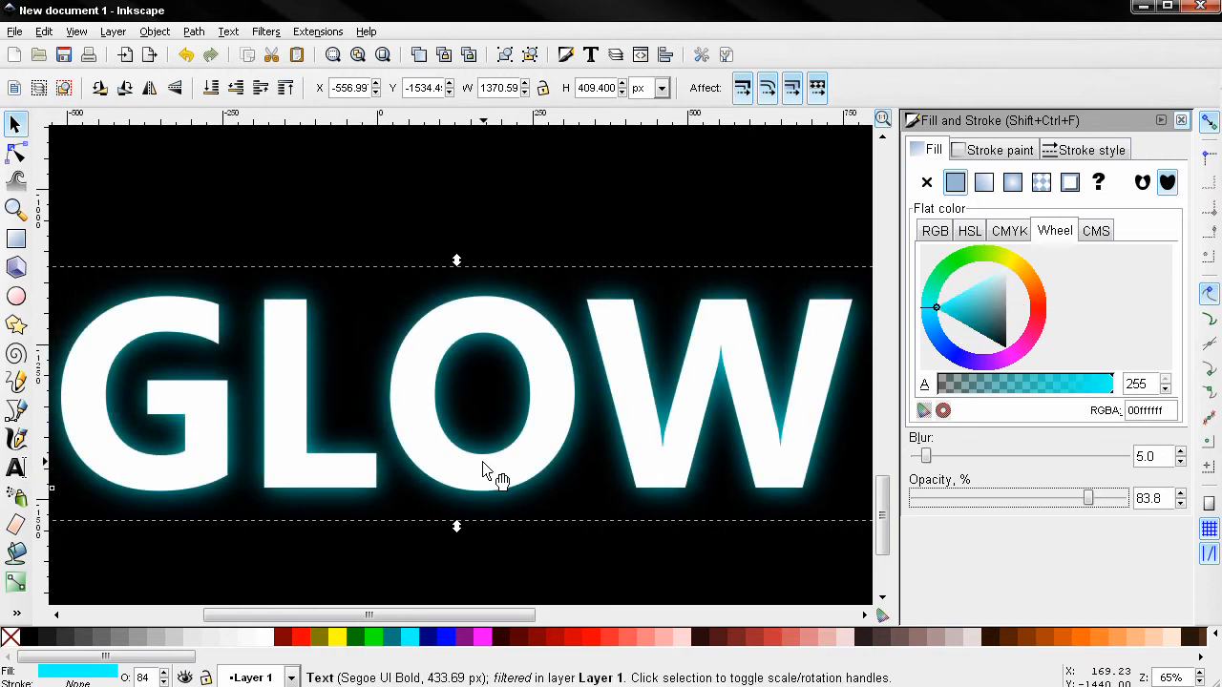
mouse_move(611, 516)
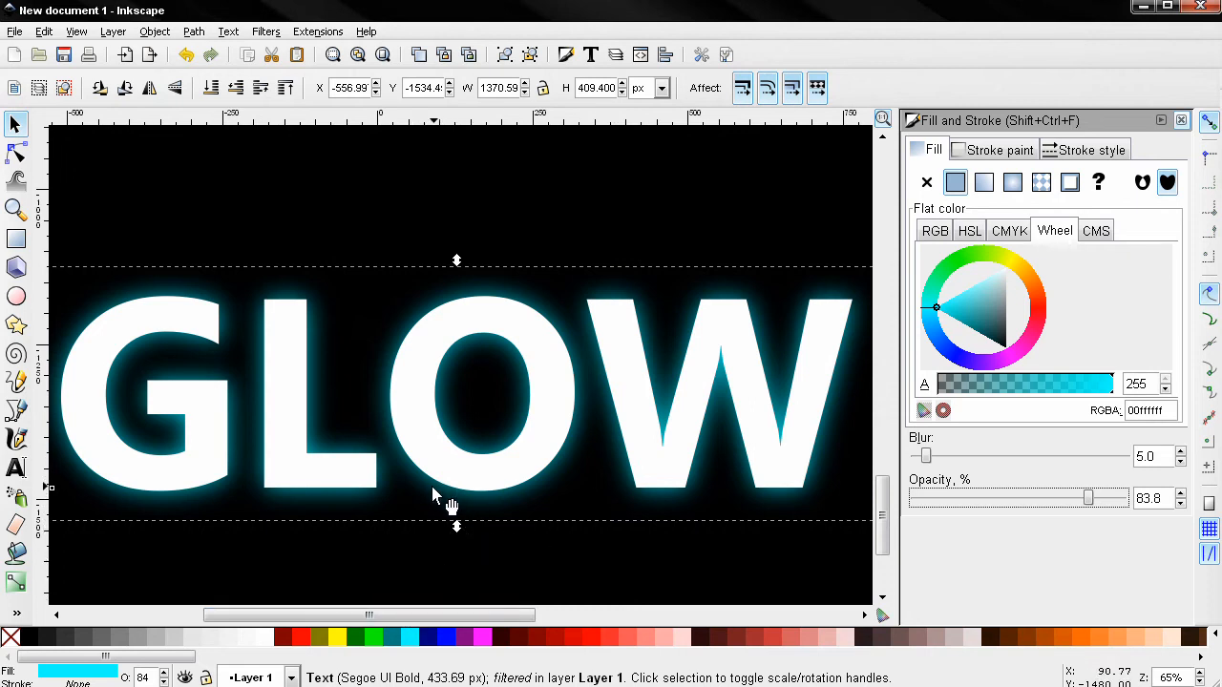
mouse_move(518, 504)
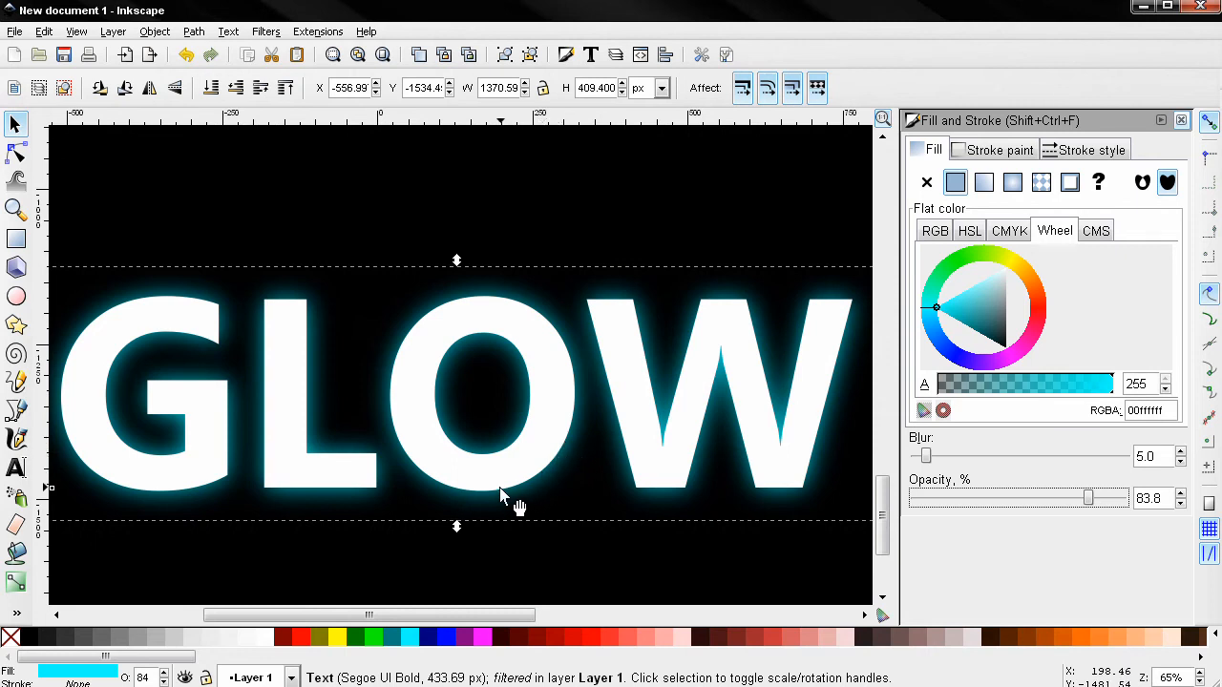
mouse_move(573, 444)
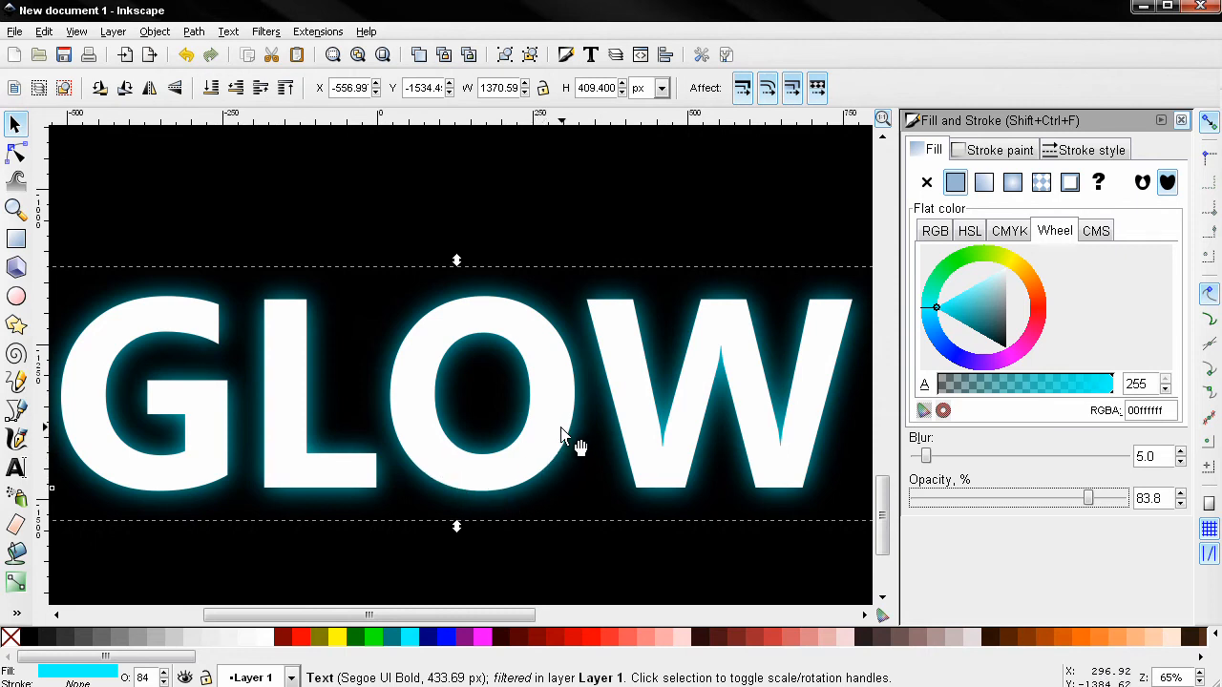
mouse_move(576, 477)
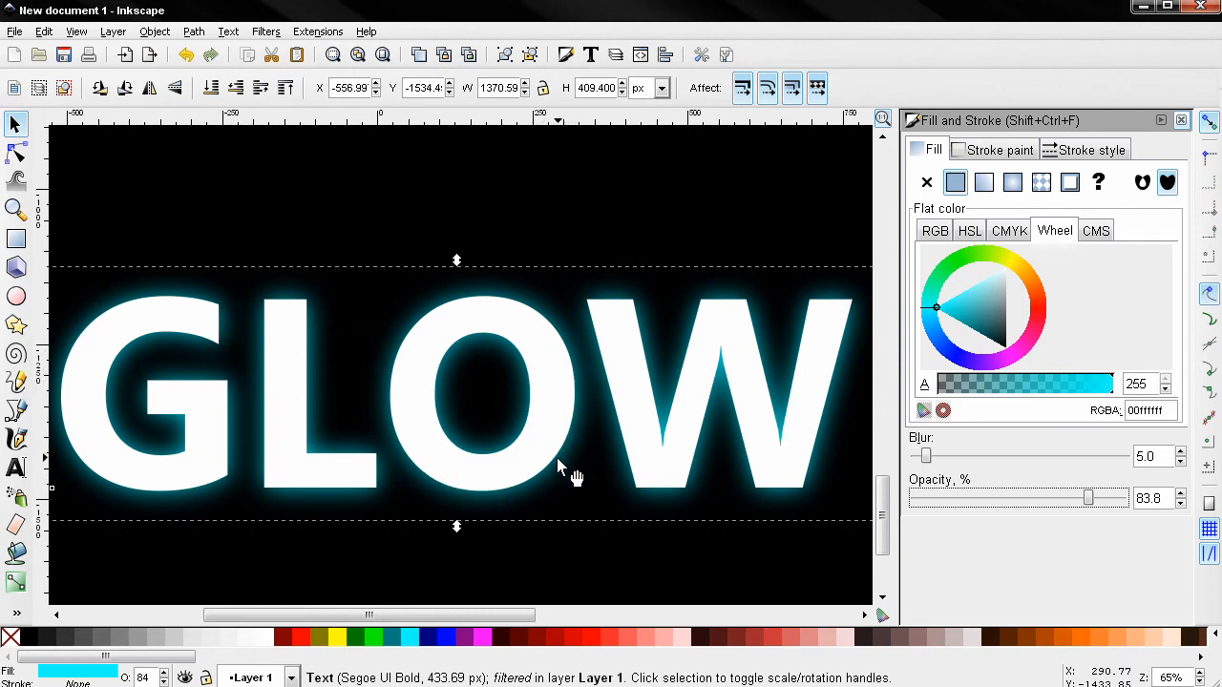
mouse_move(534, 465)
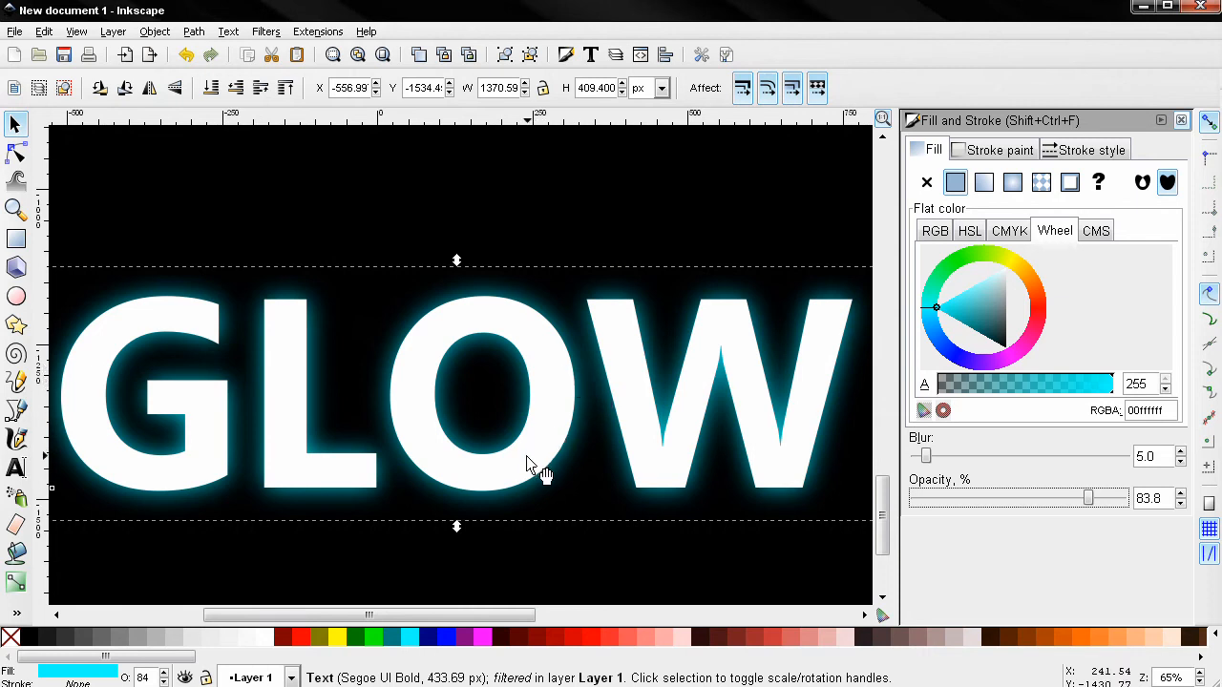
mouse_move(334, 357)
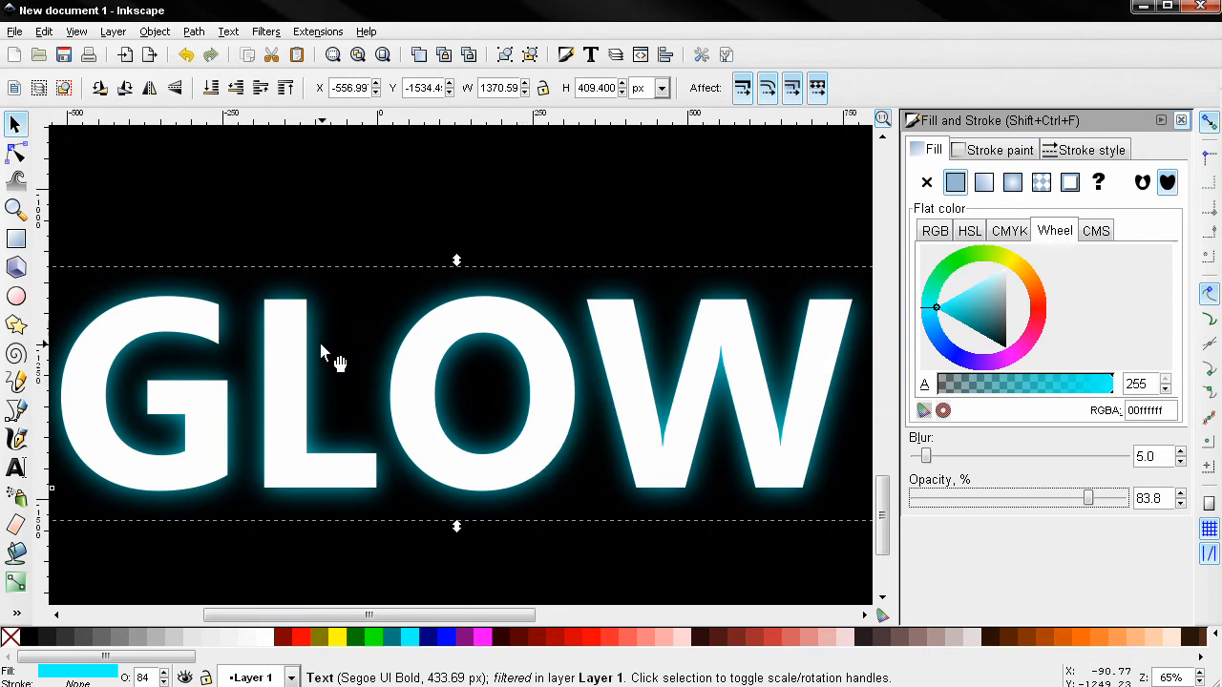
mouse_move(592, 523)
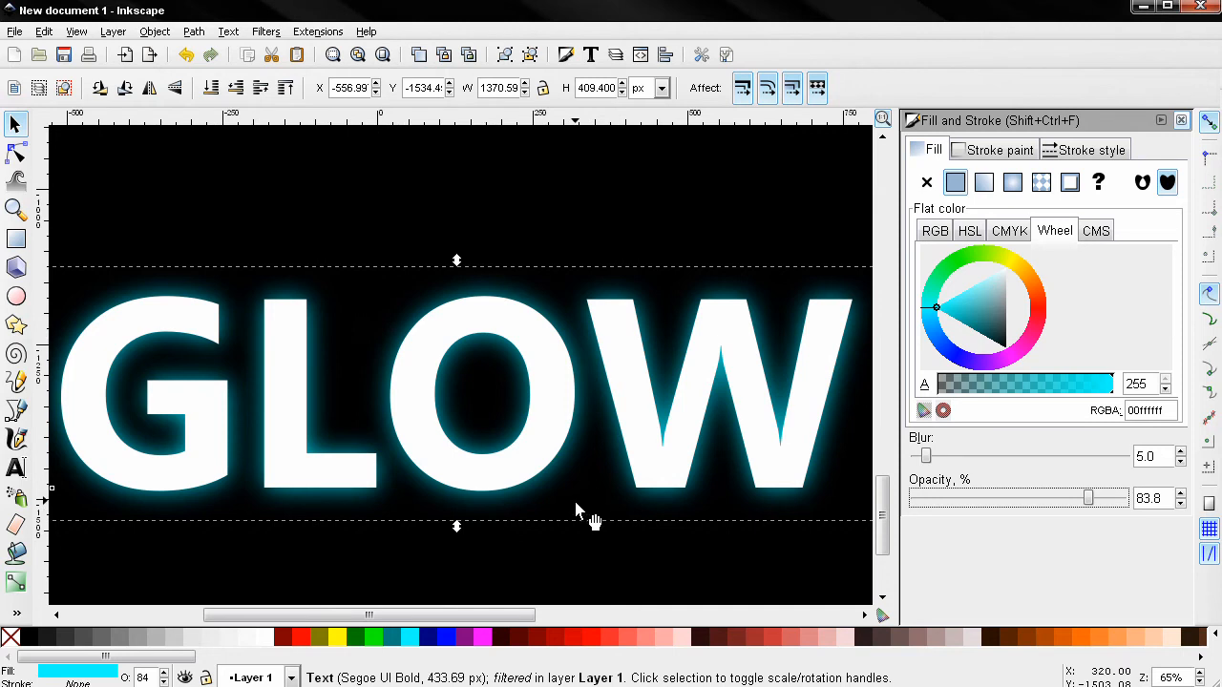
mouse_move(571, 472)
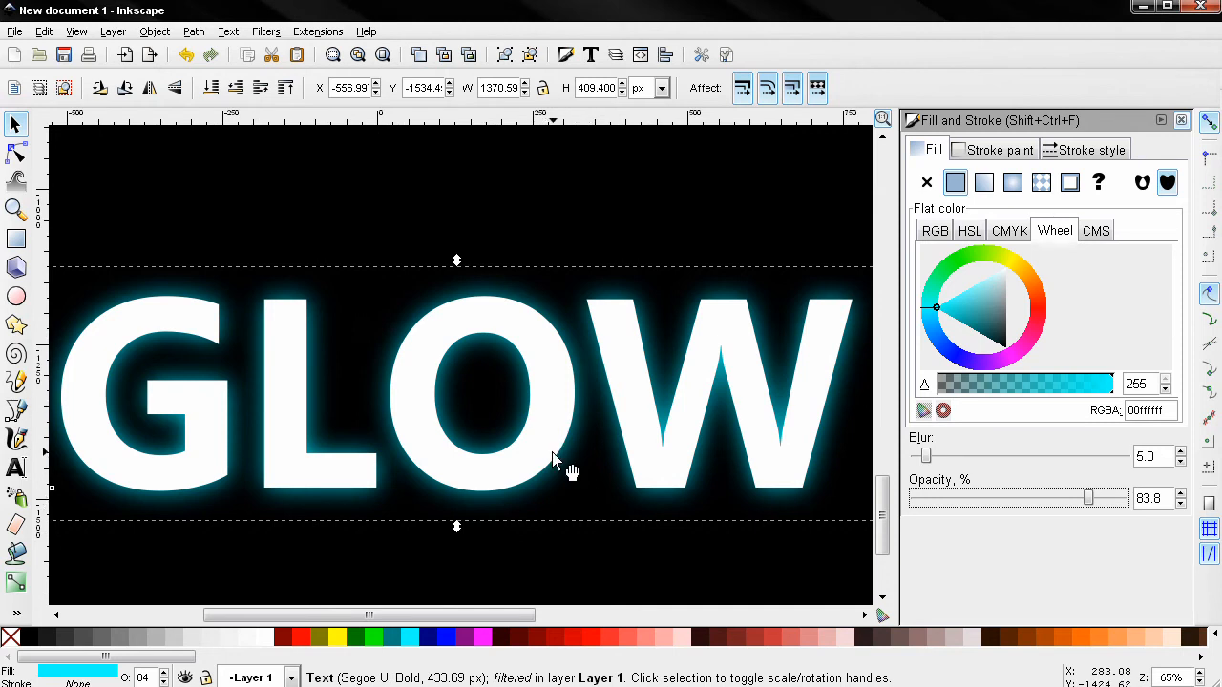
mouse_move(495, 451)
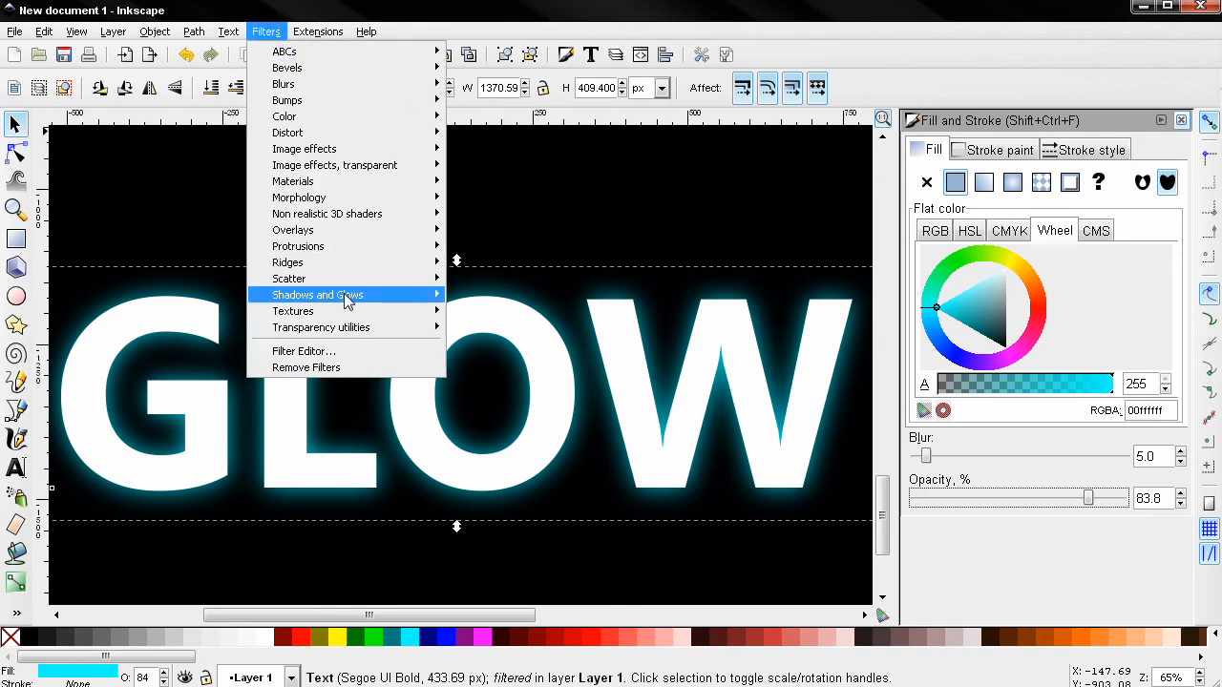
mouse_move(317, 294)
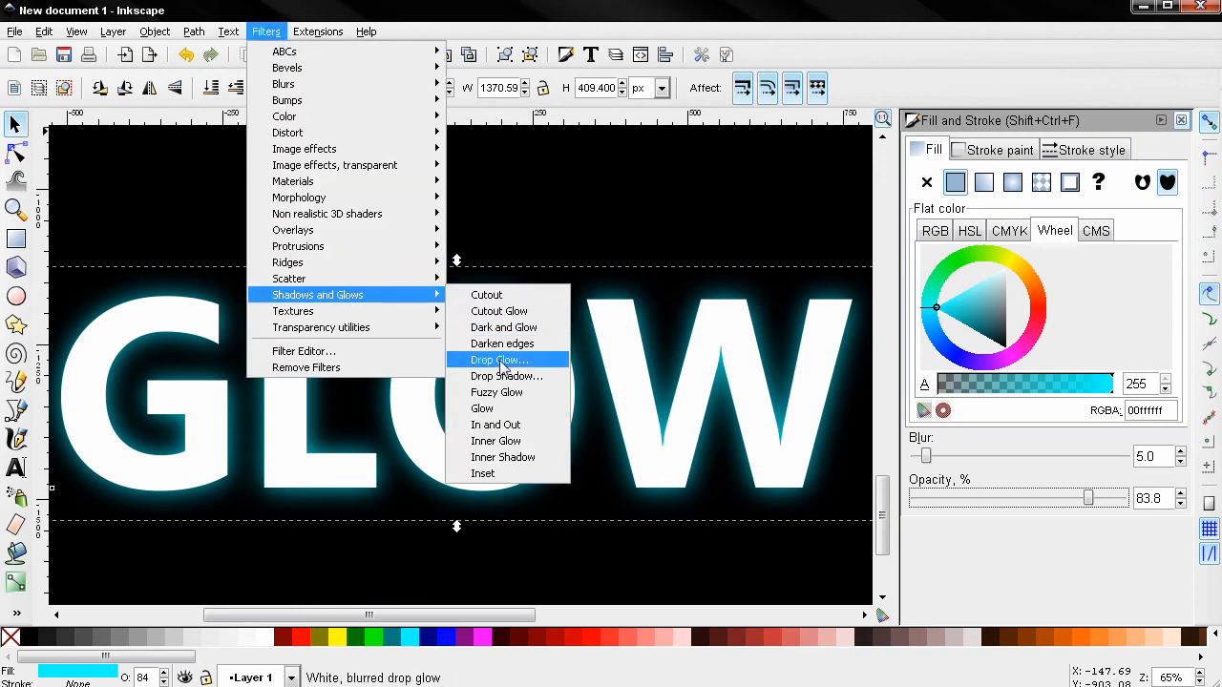
left_click(496, 360)
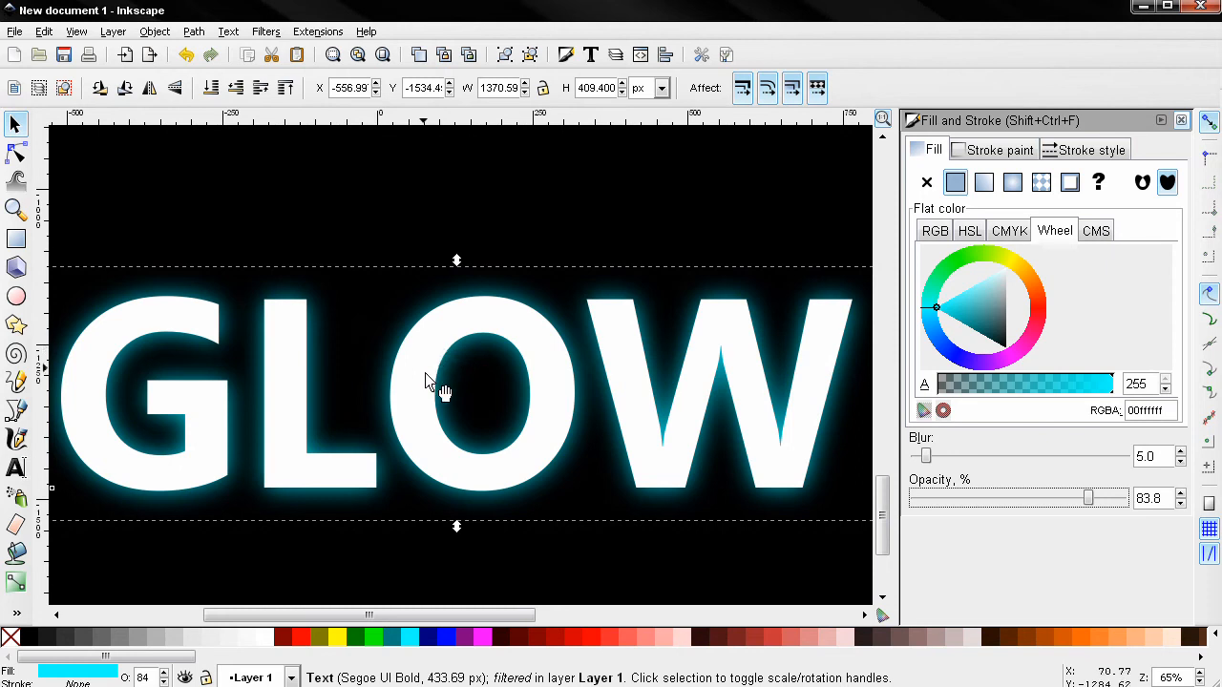
mouse_move(453, 434)
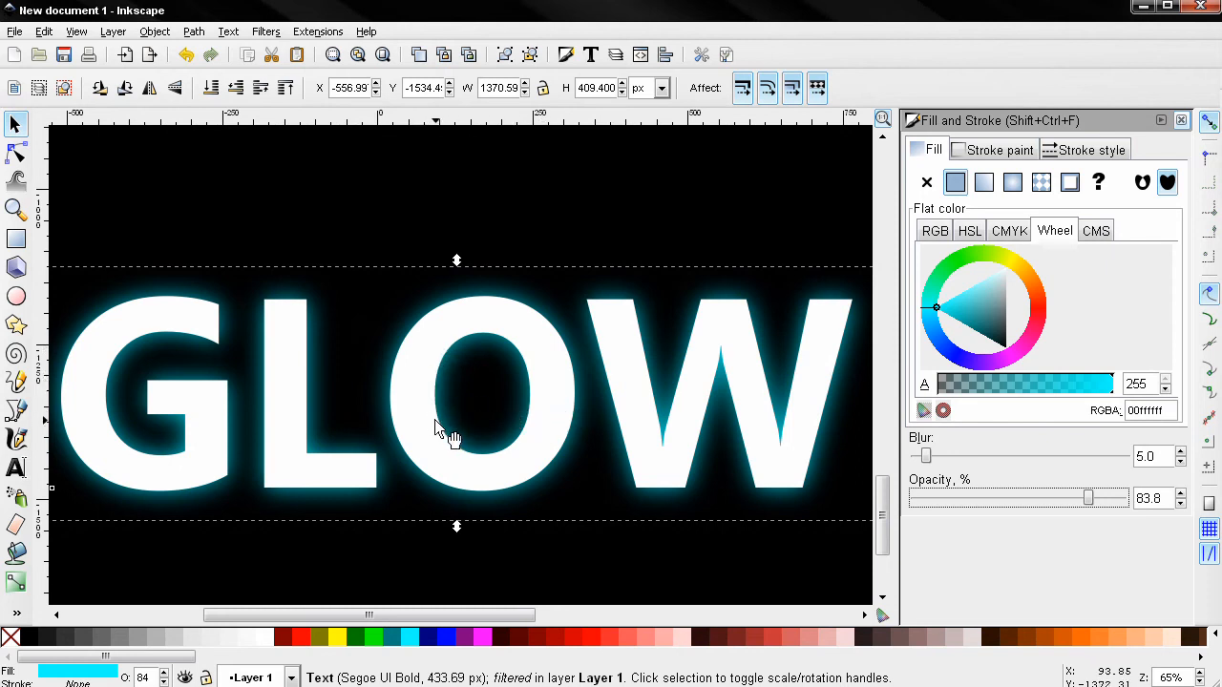
mouse_move(410, 399)
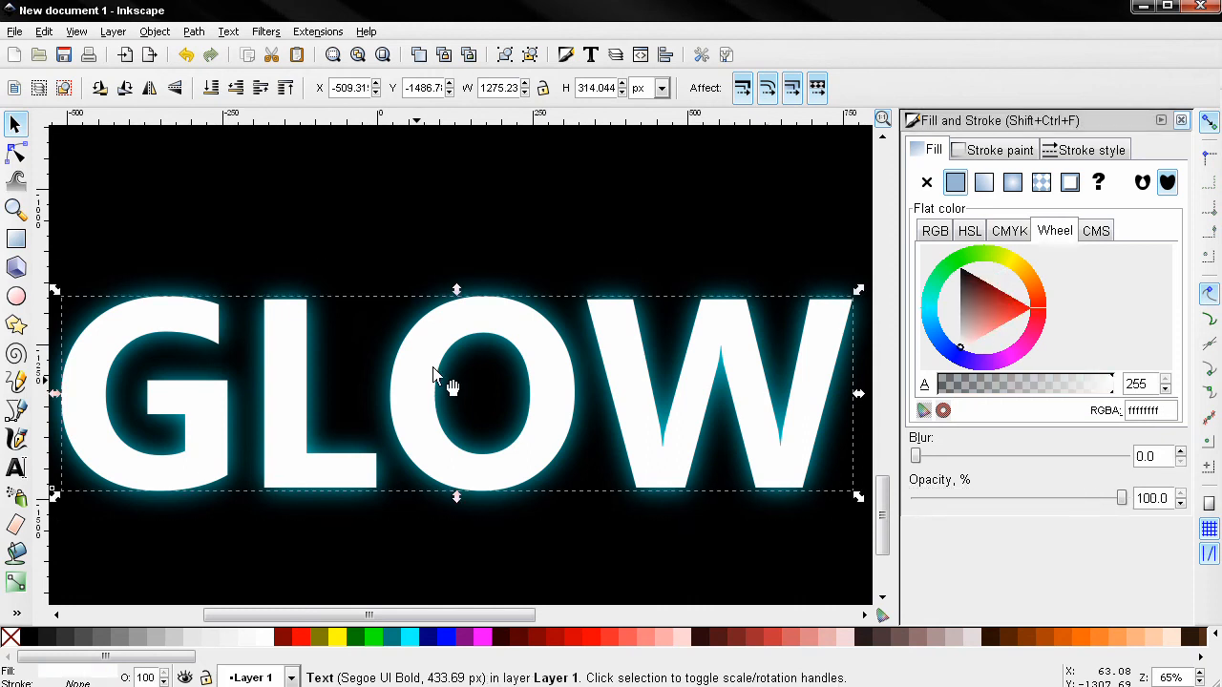
mouse_move(773, 380)
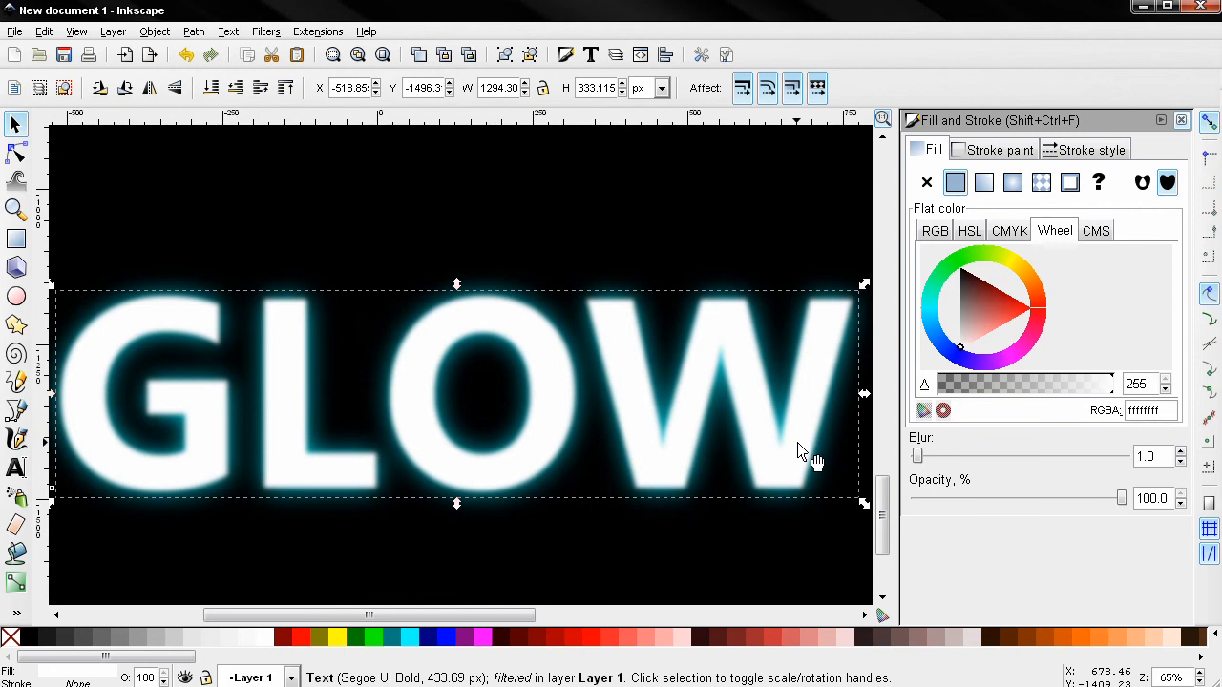
mouse_move(361, 236)
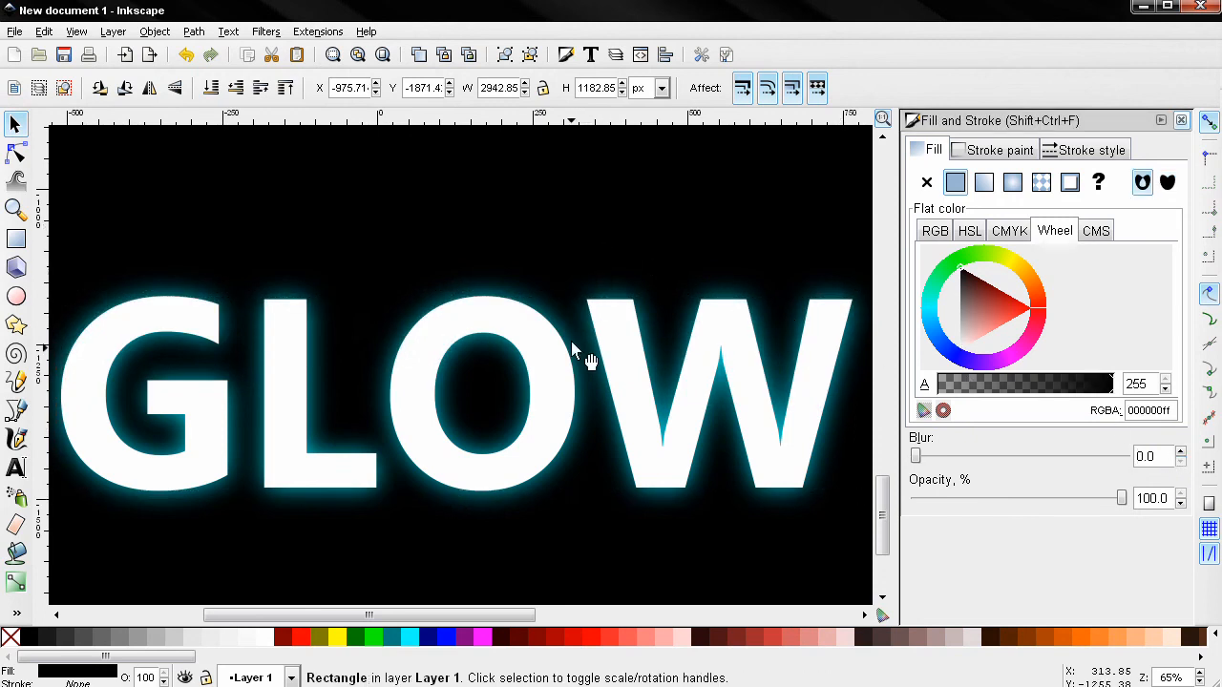
mouse_move(637, 547)
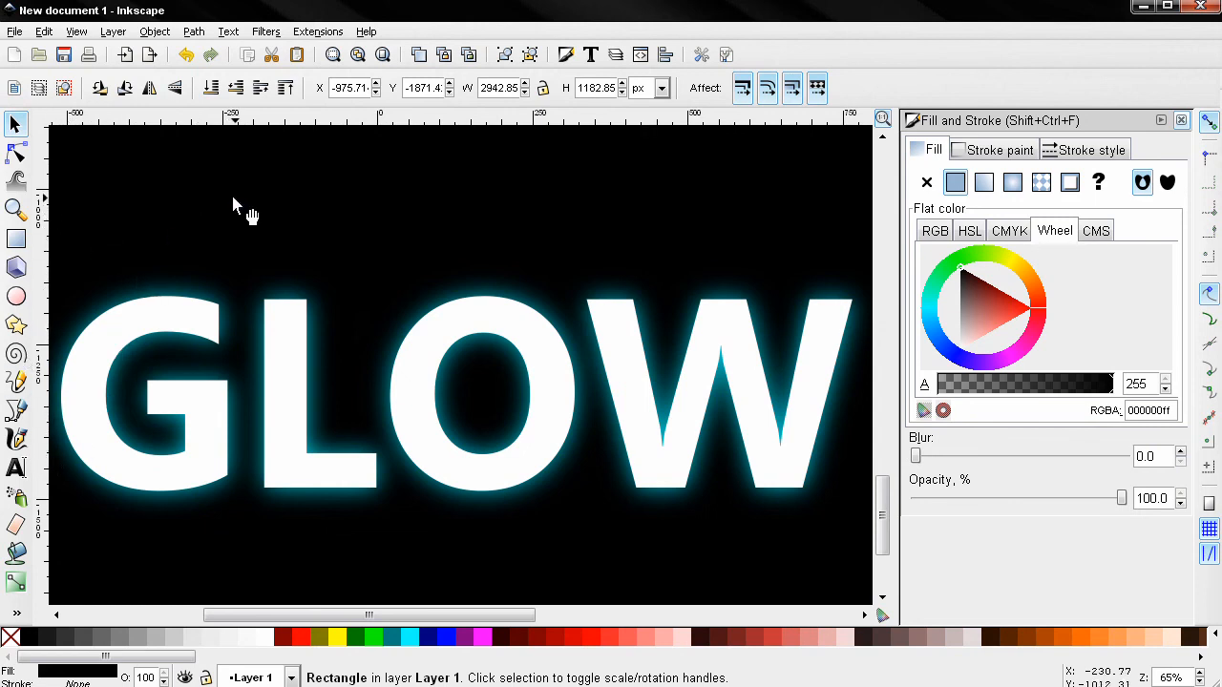
mouse_move(279, 215)
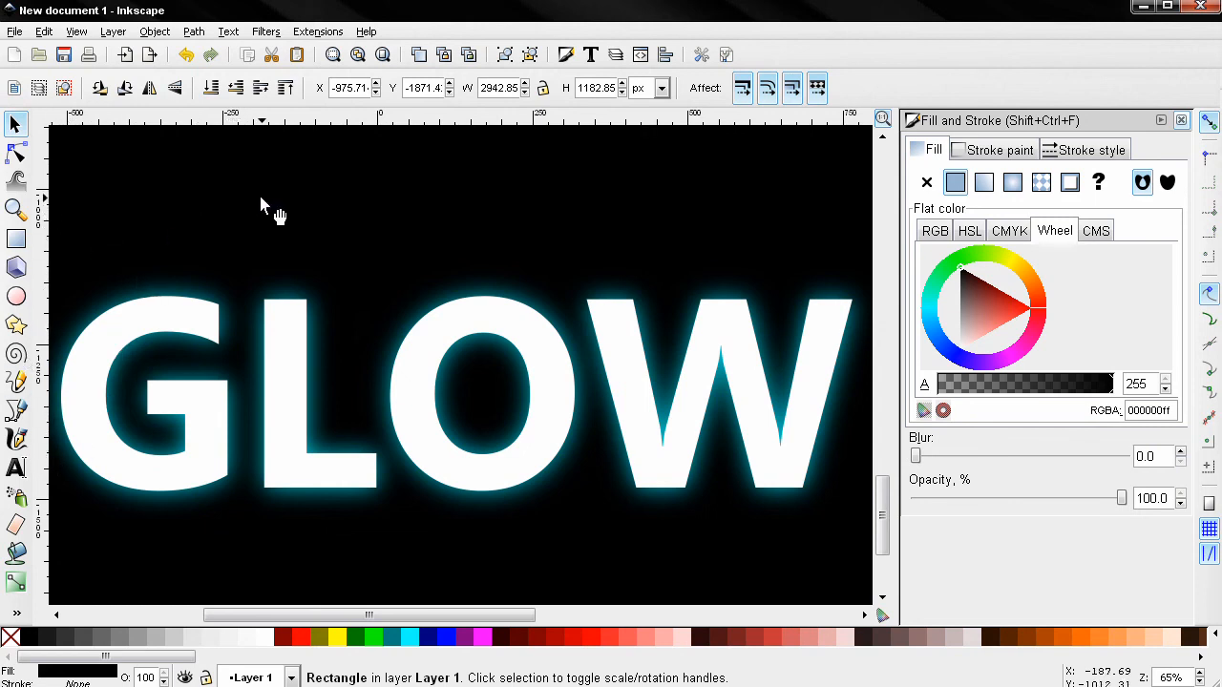